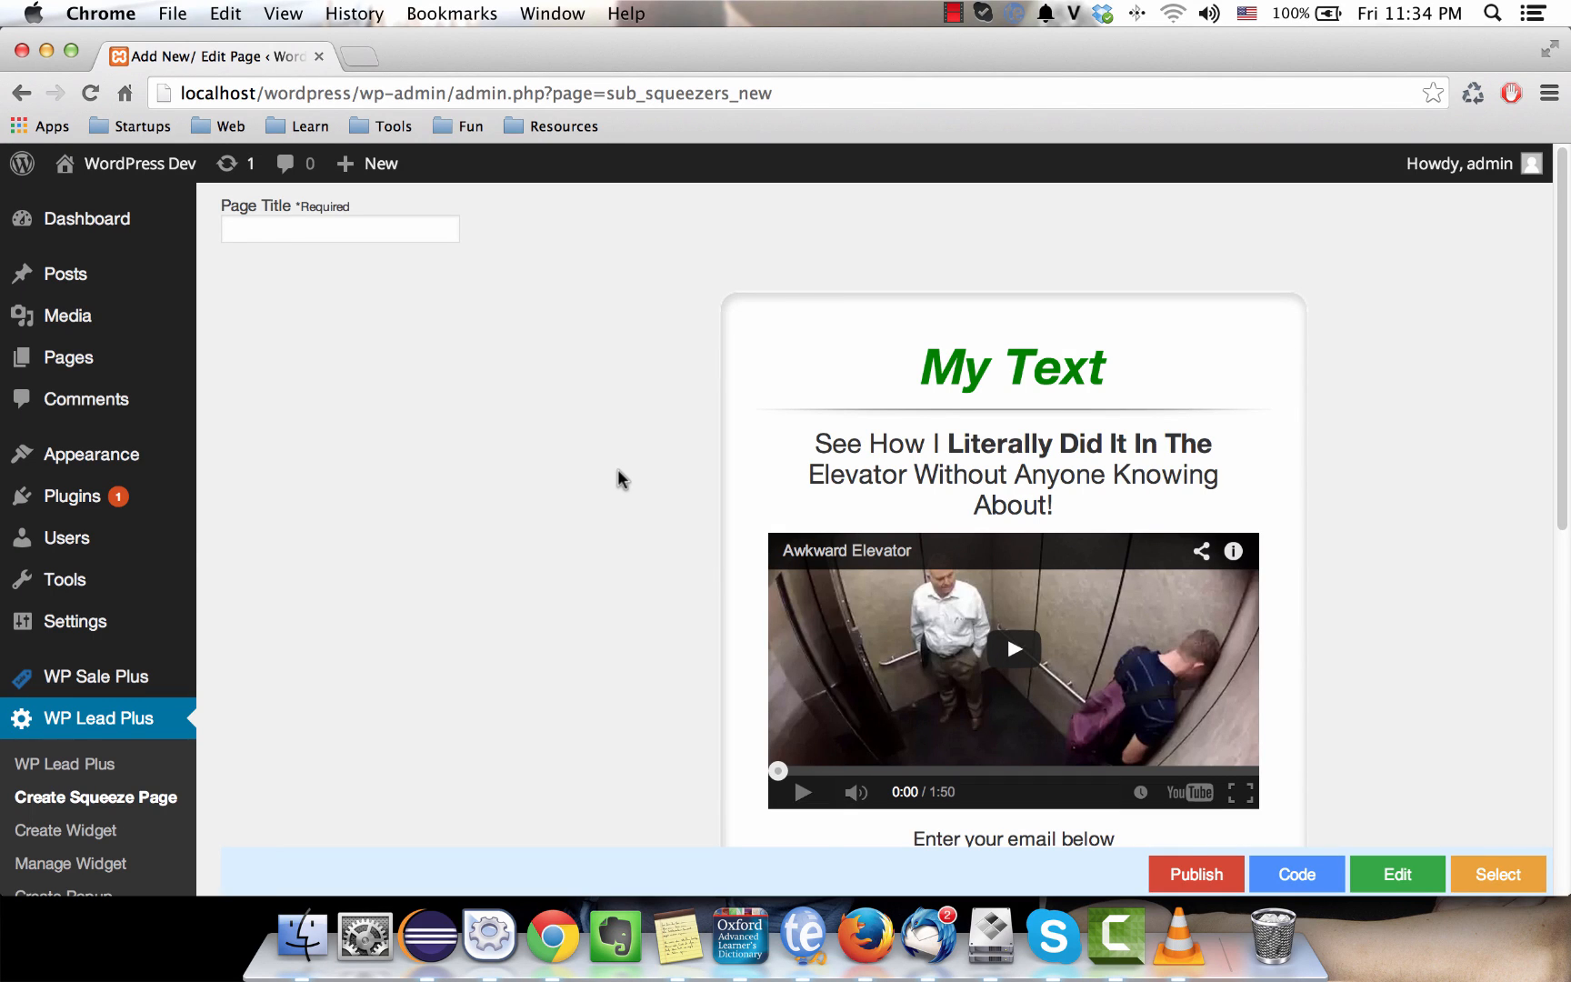
Scroll the squeeze page down to the Home, About, Privacy and Disclaimer footer links
scroll(down, 3)
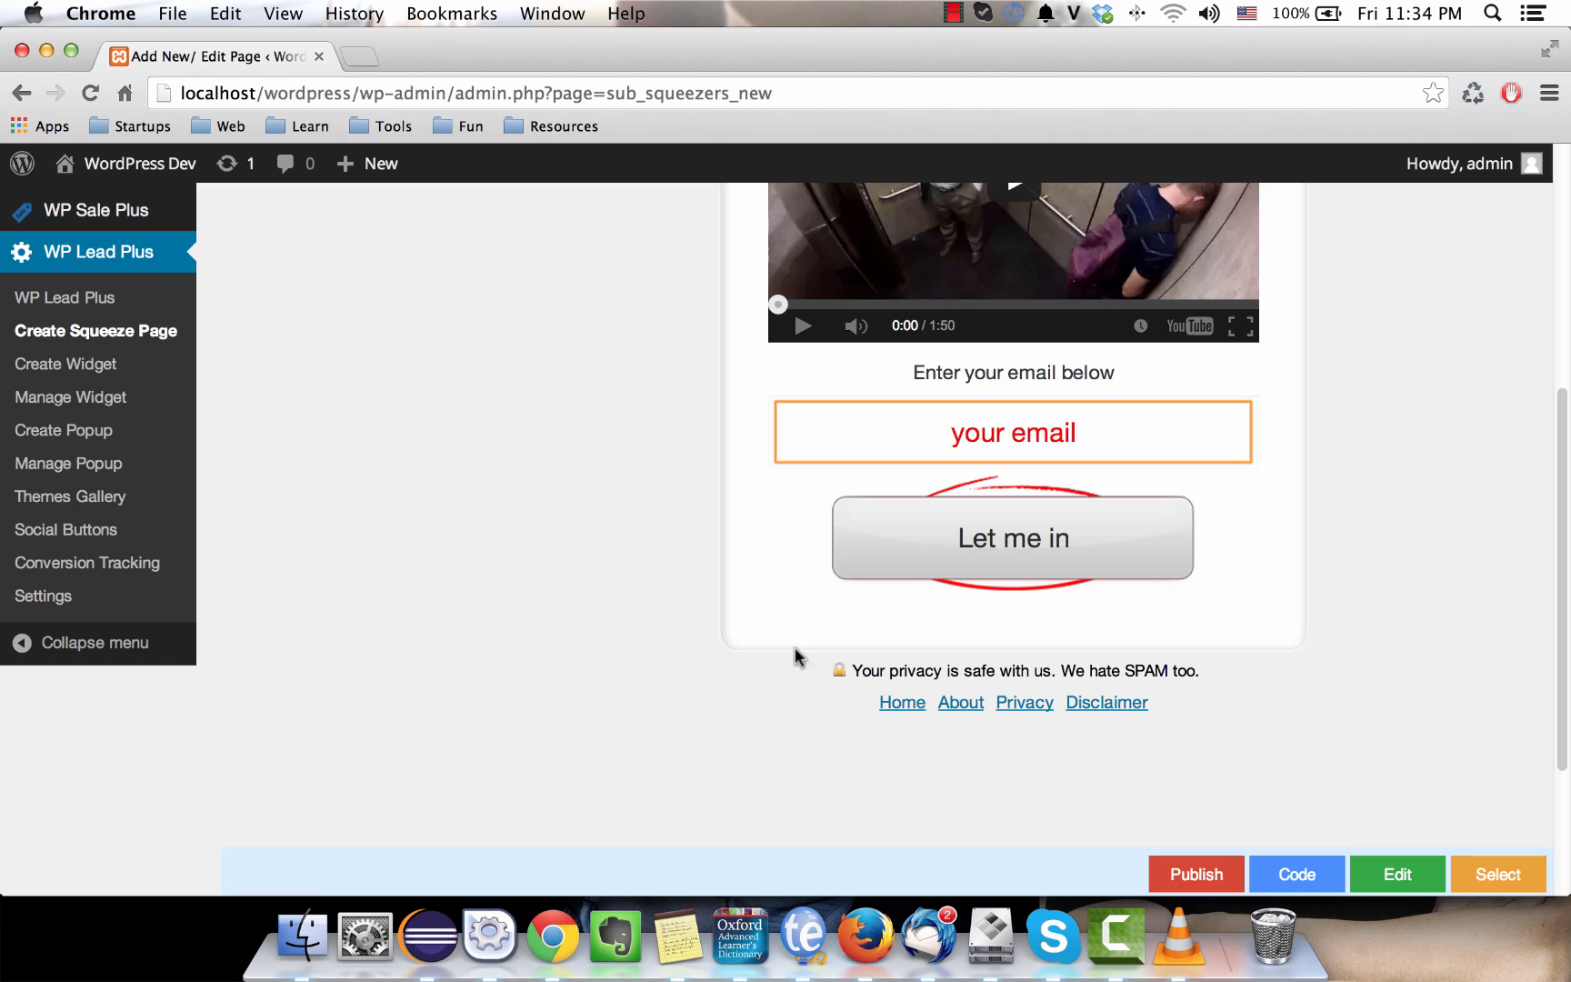
mouse_move(754, 504)
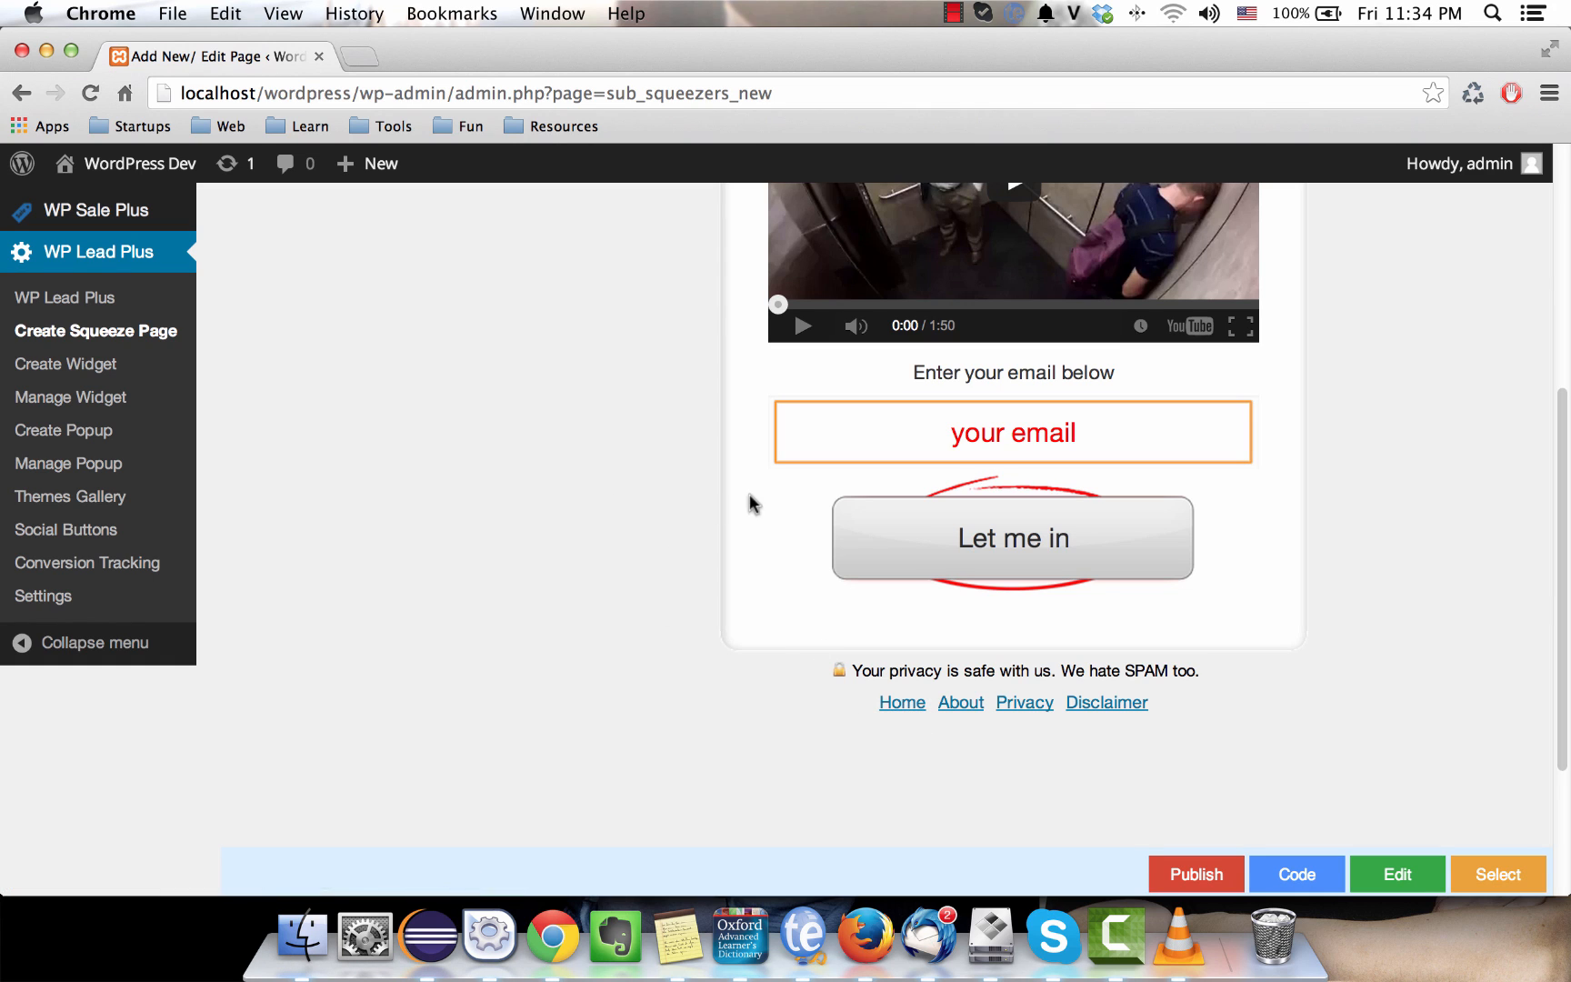
mouse_move(559, 532)
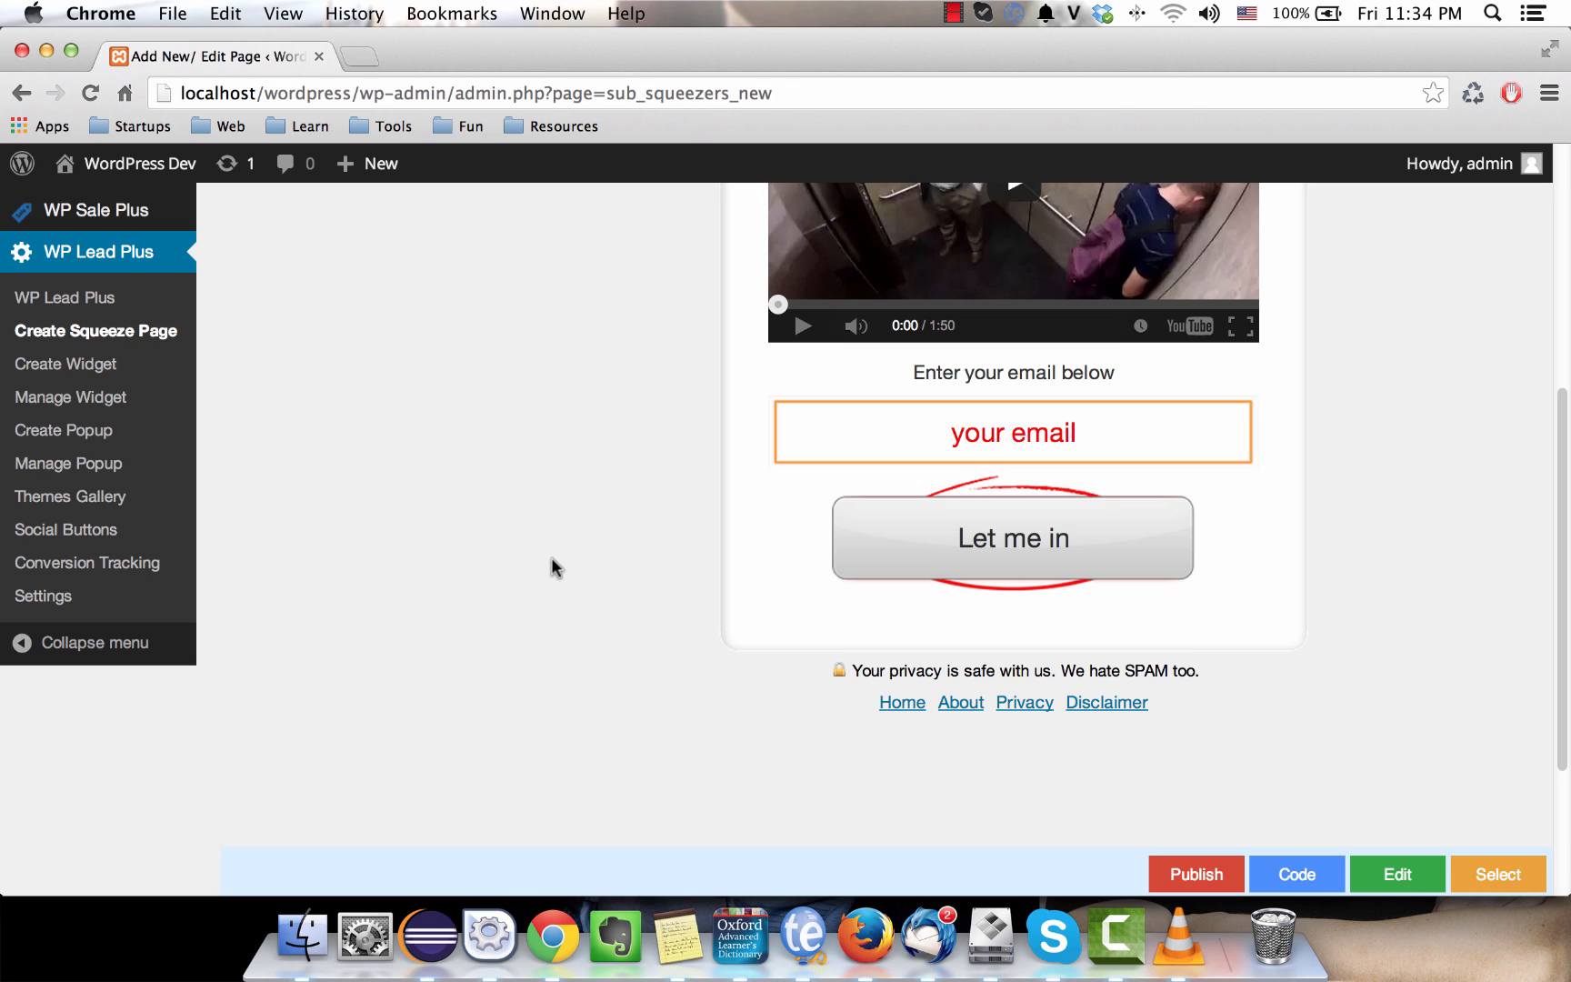
mouse_move(624, 602)
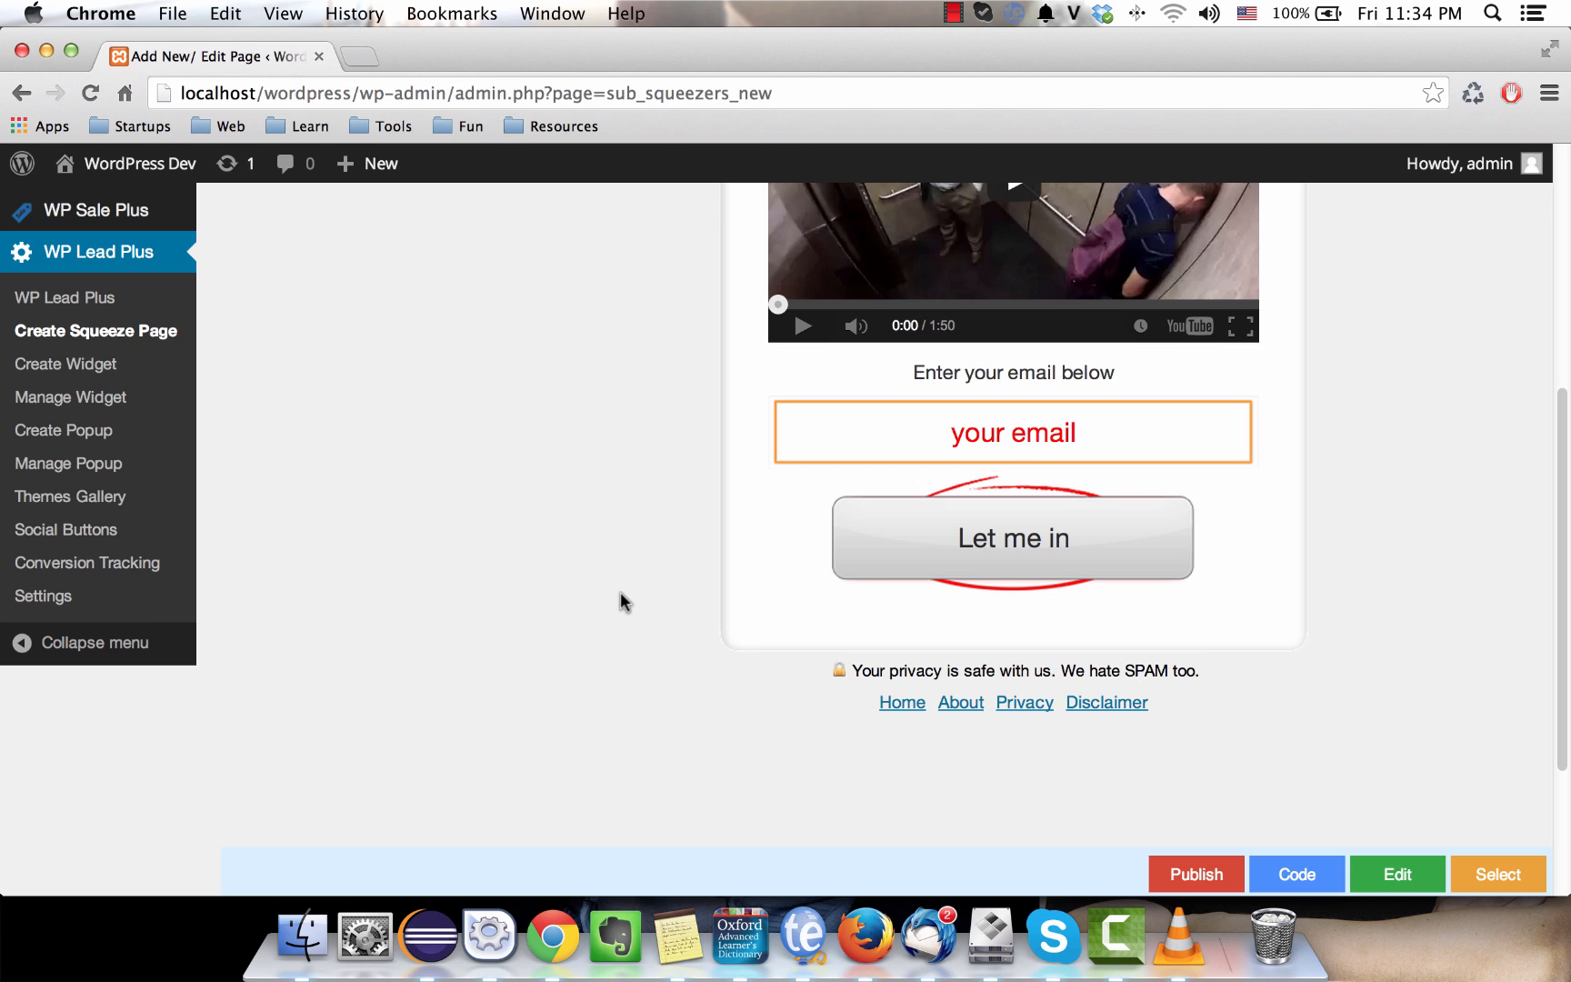
mouse_move(901, 703)
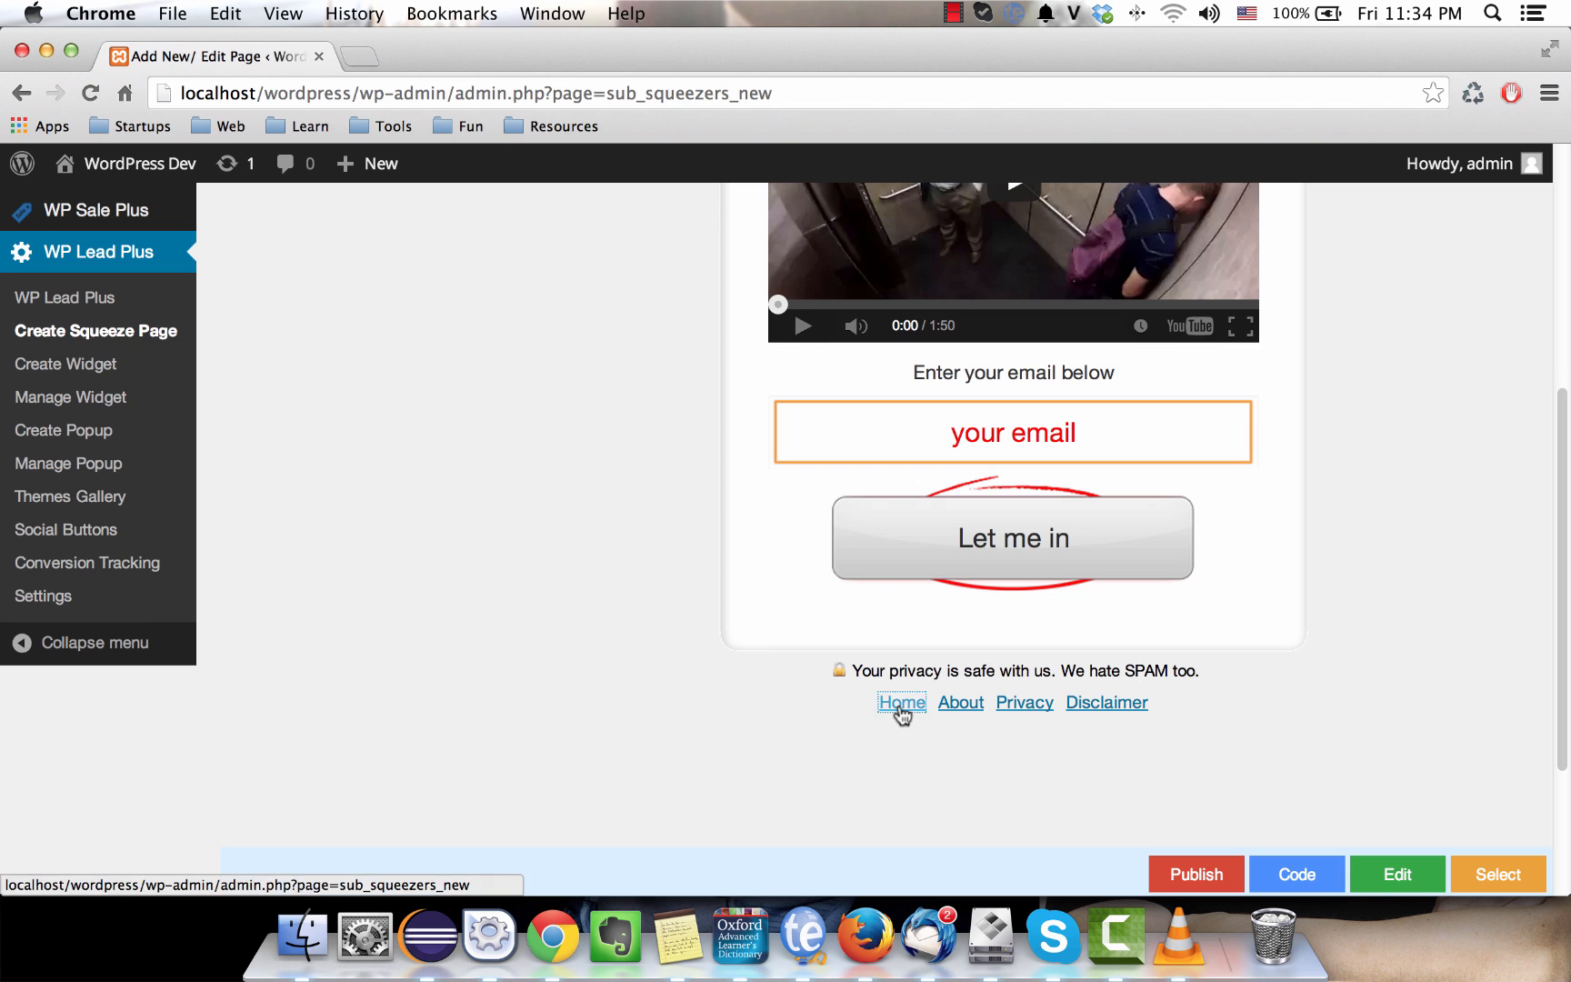
Open the Home footer link in the inline editor and select the word Home
click(900, 701)
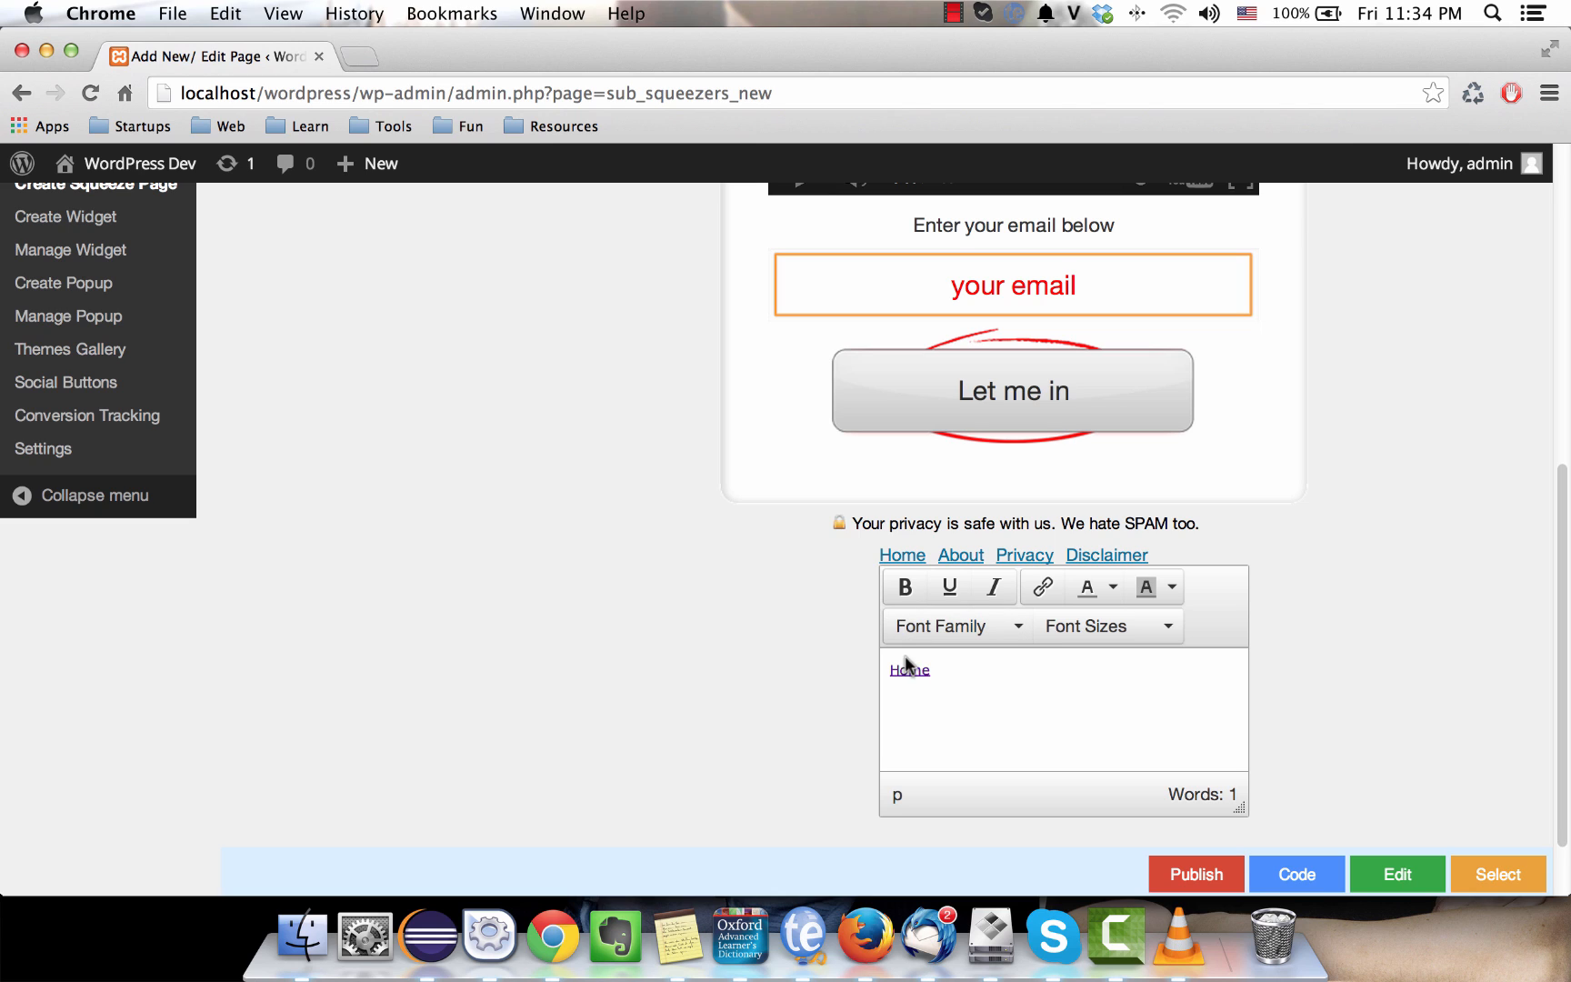
mouse_move(941, 669)
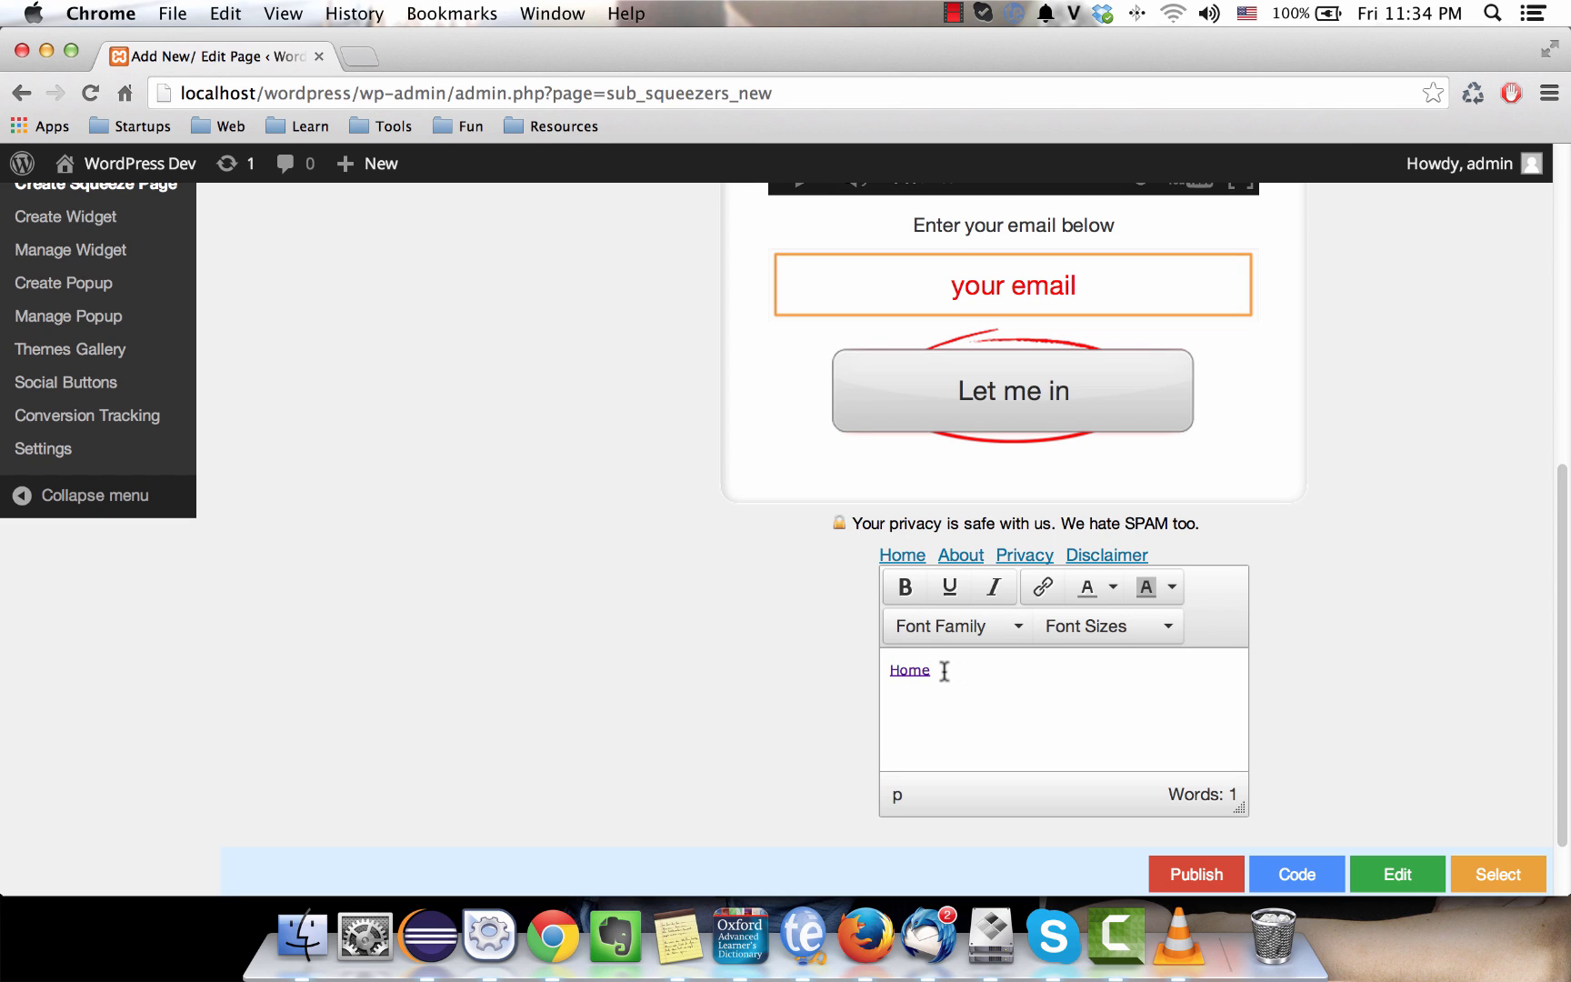
double_click(910, 669)
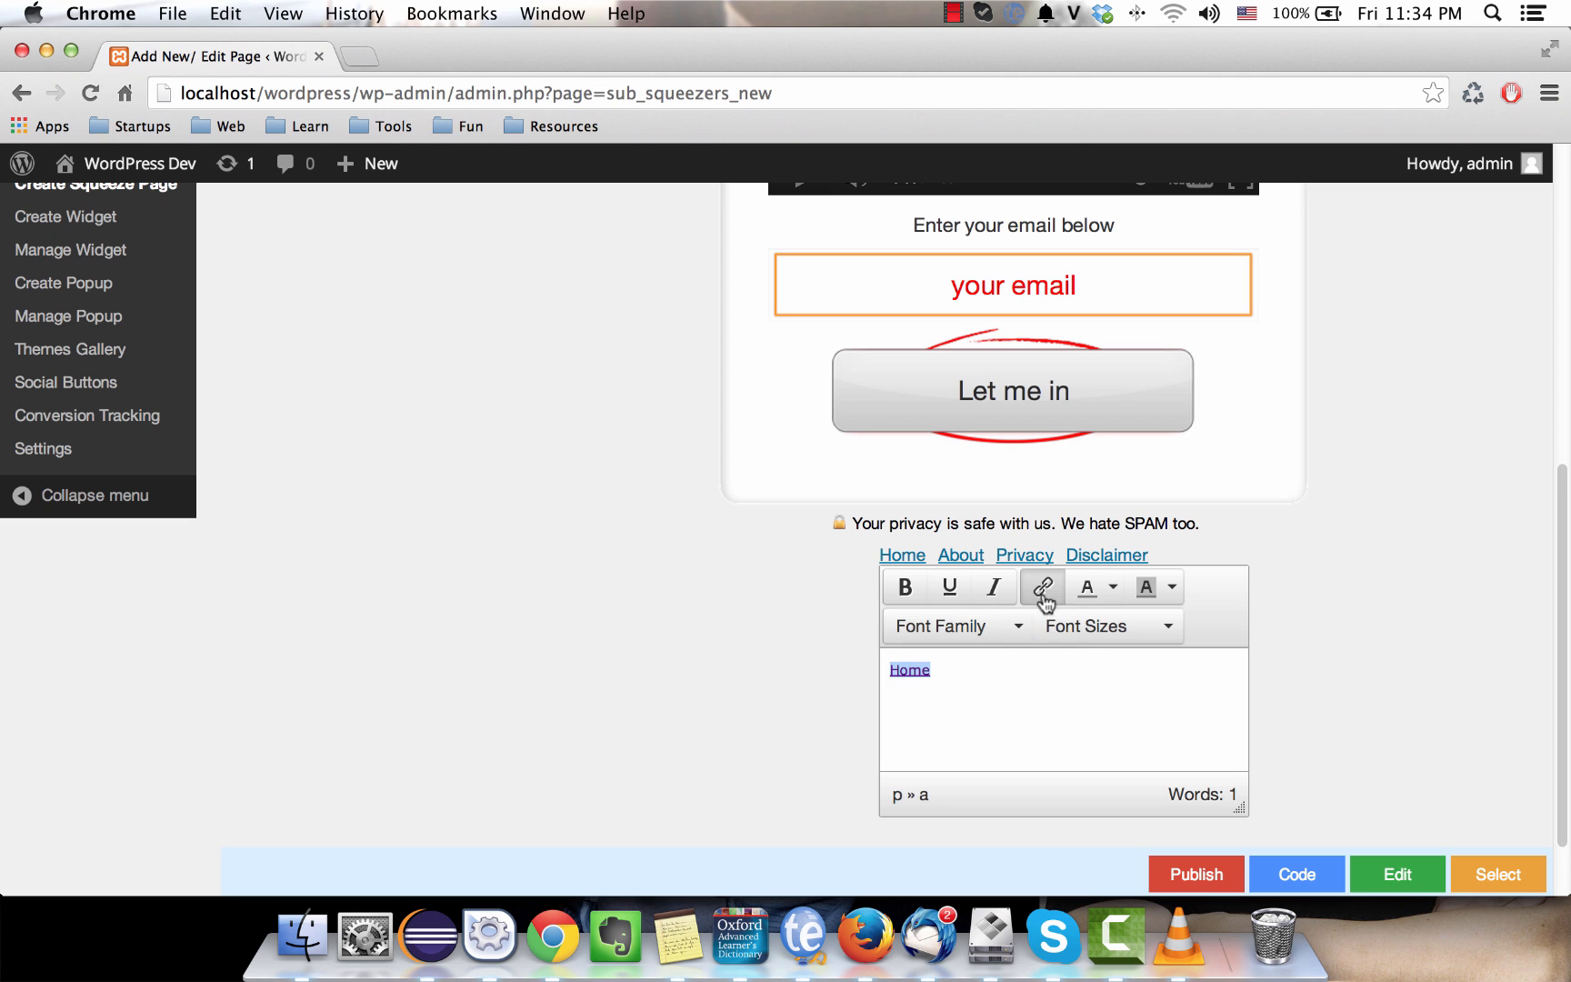
click(1041, 586)
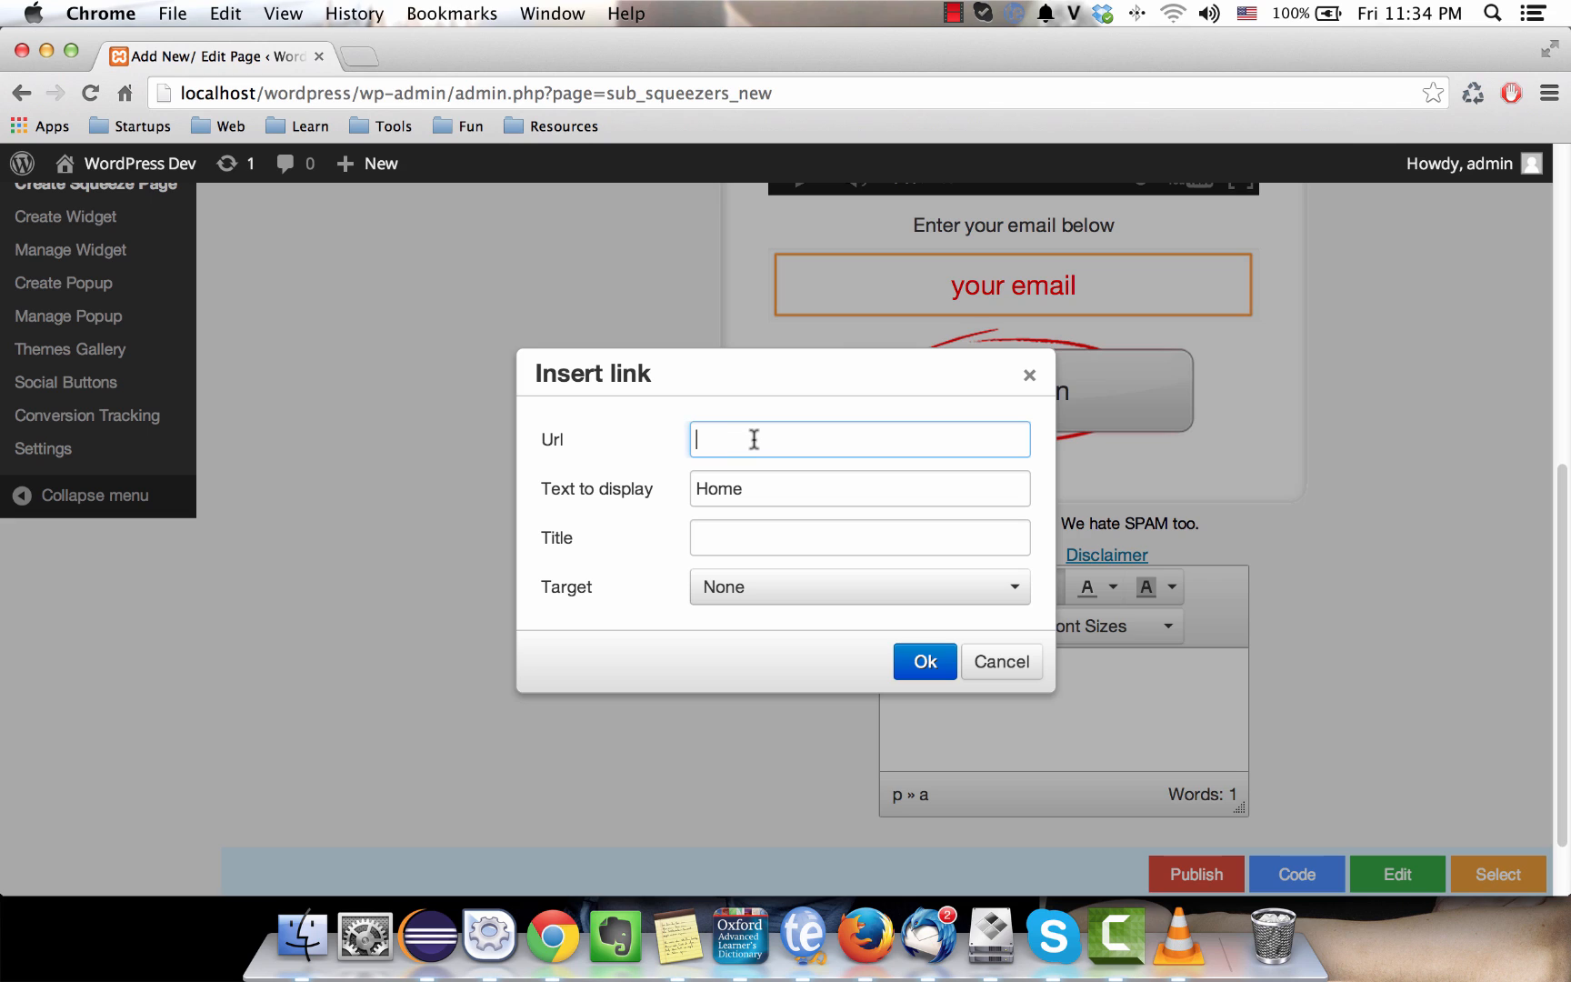
text(http://c)
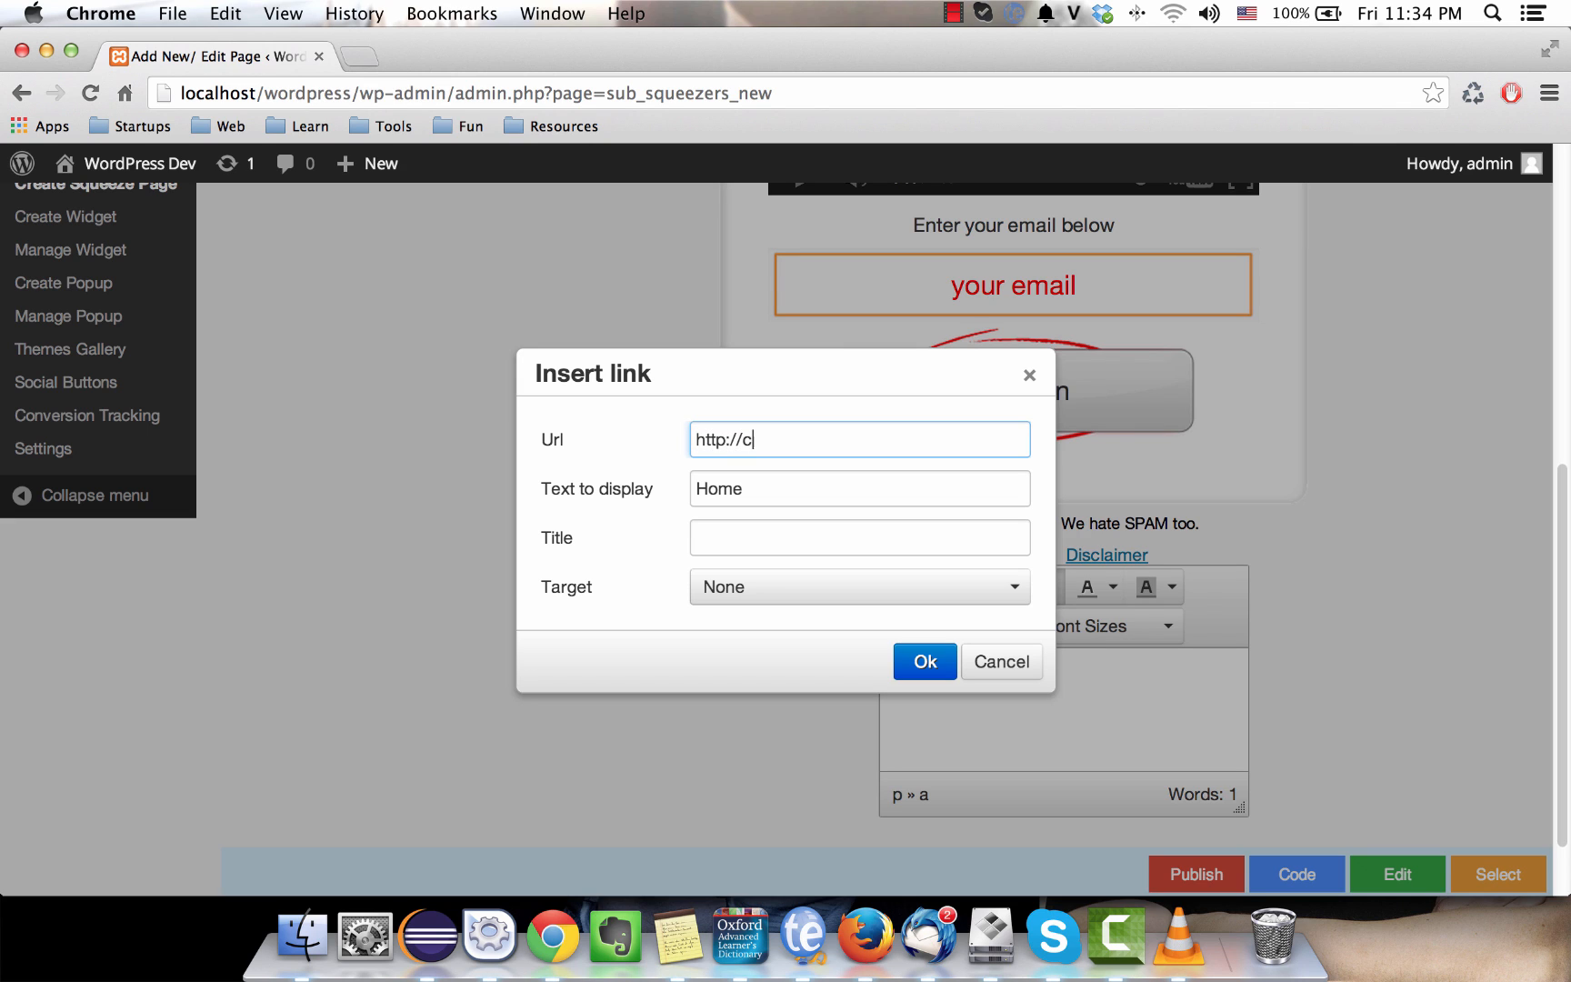
text(nn.com/)
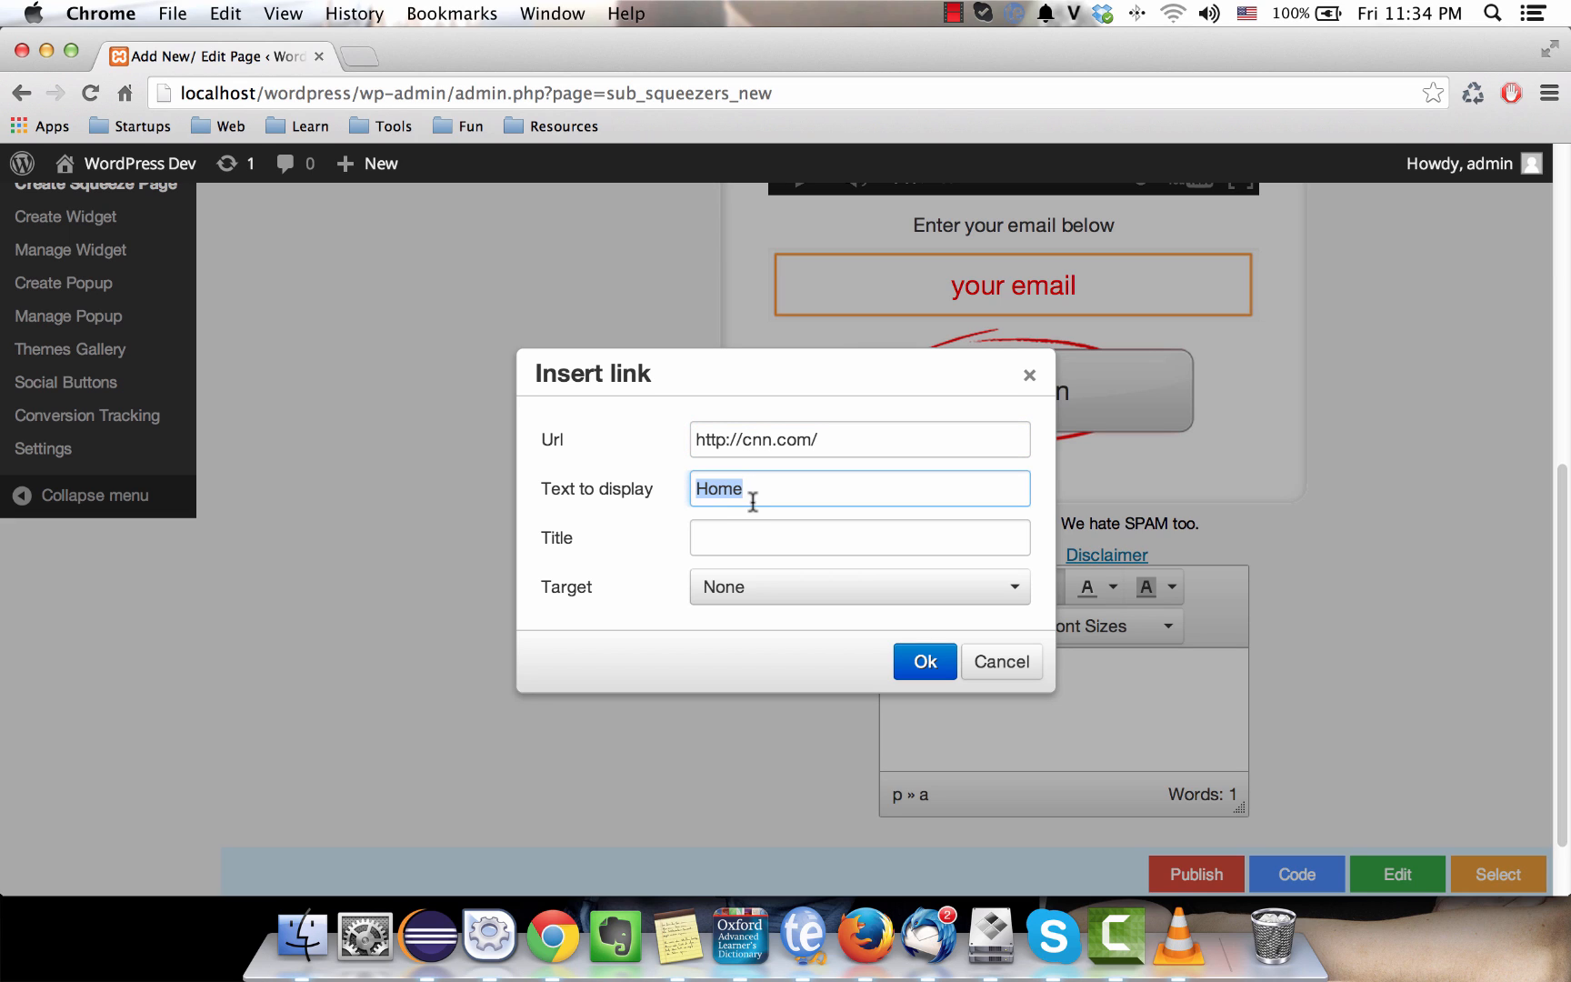
text(CNN)
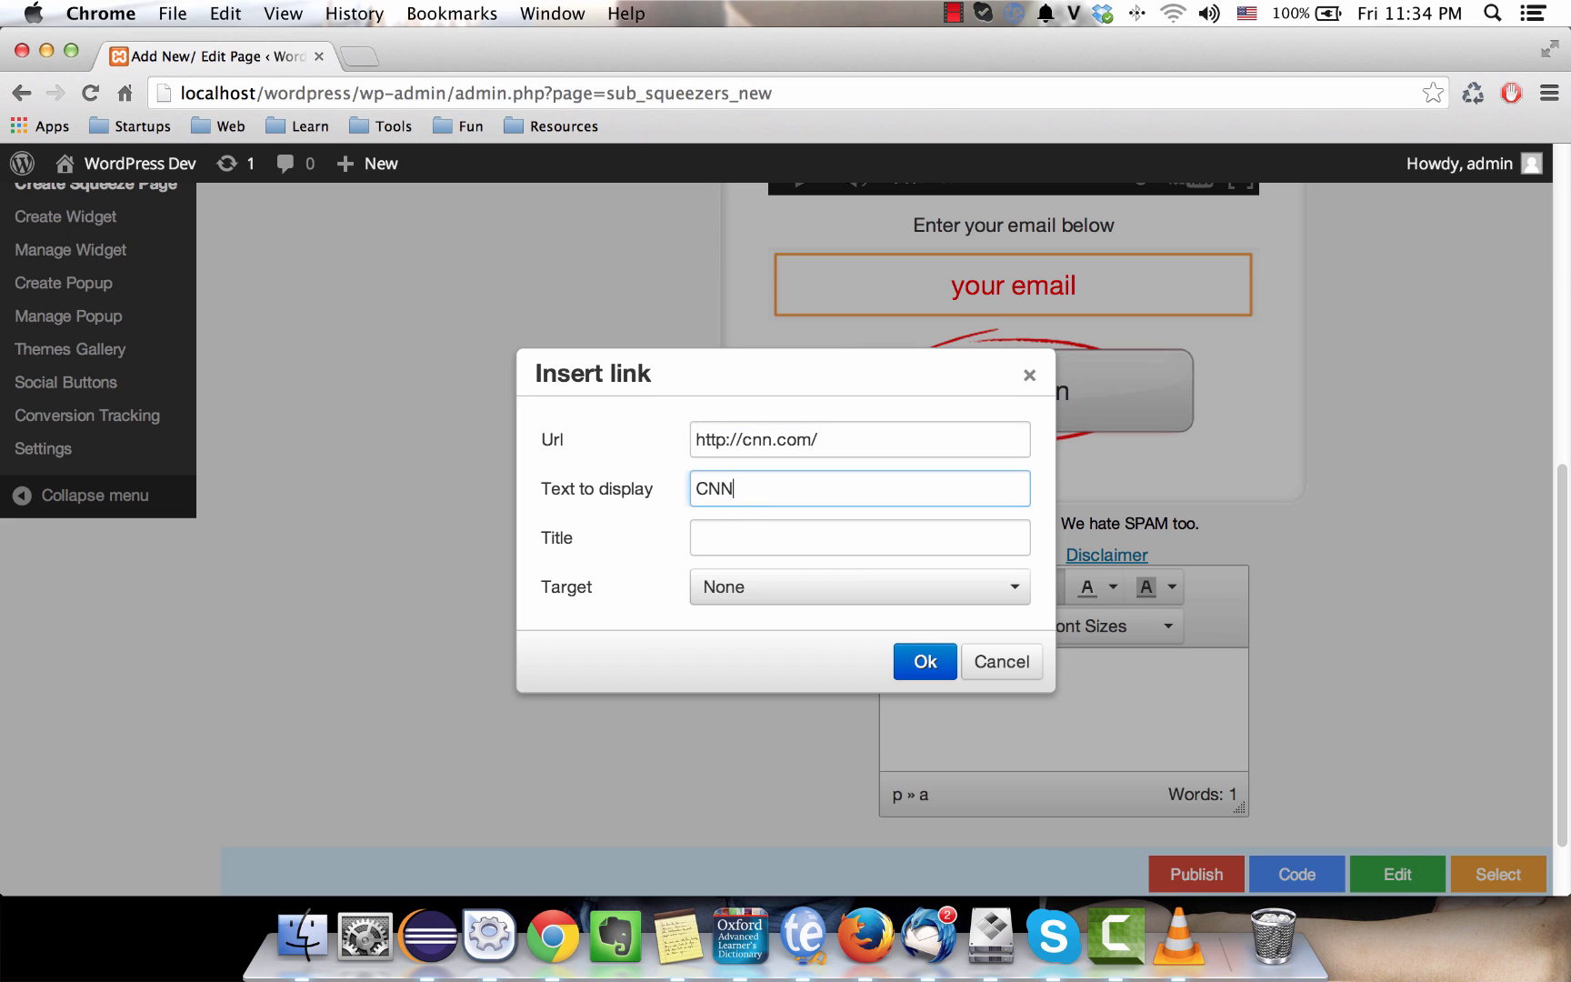
mouse_move(796, 490)
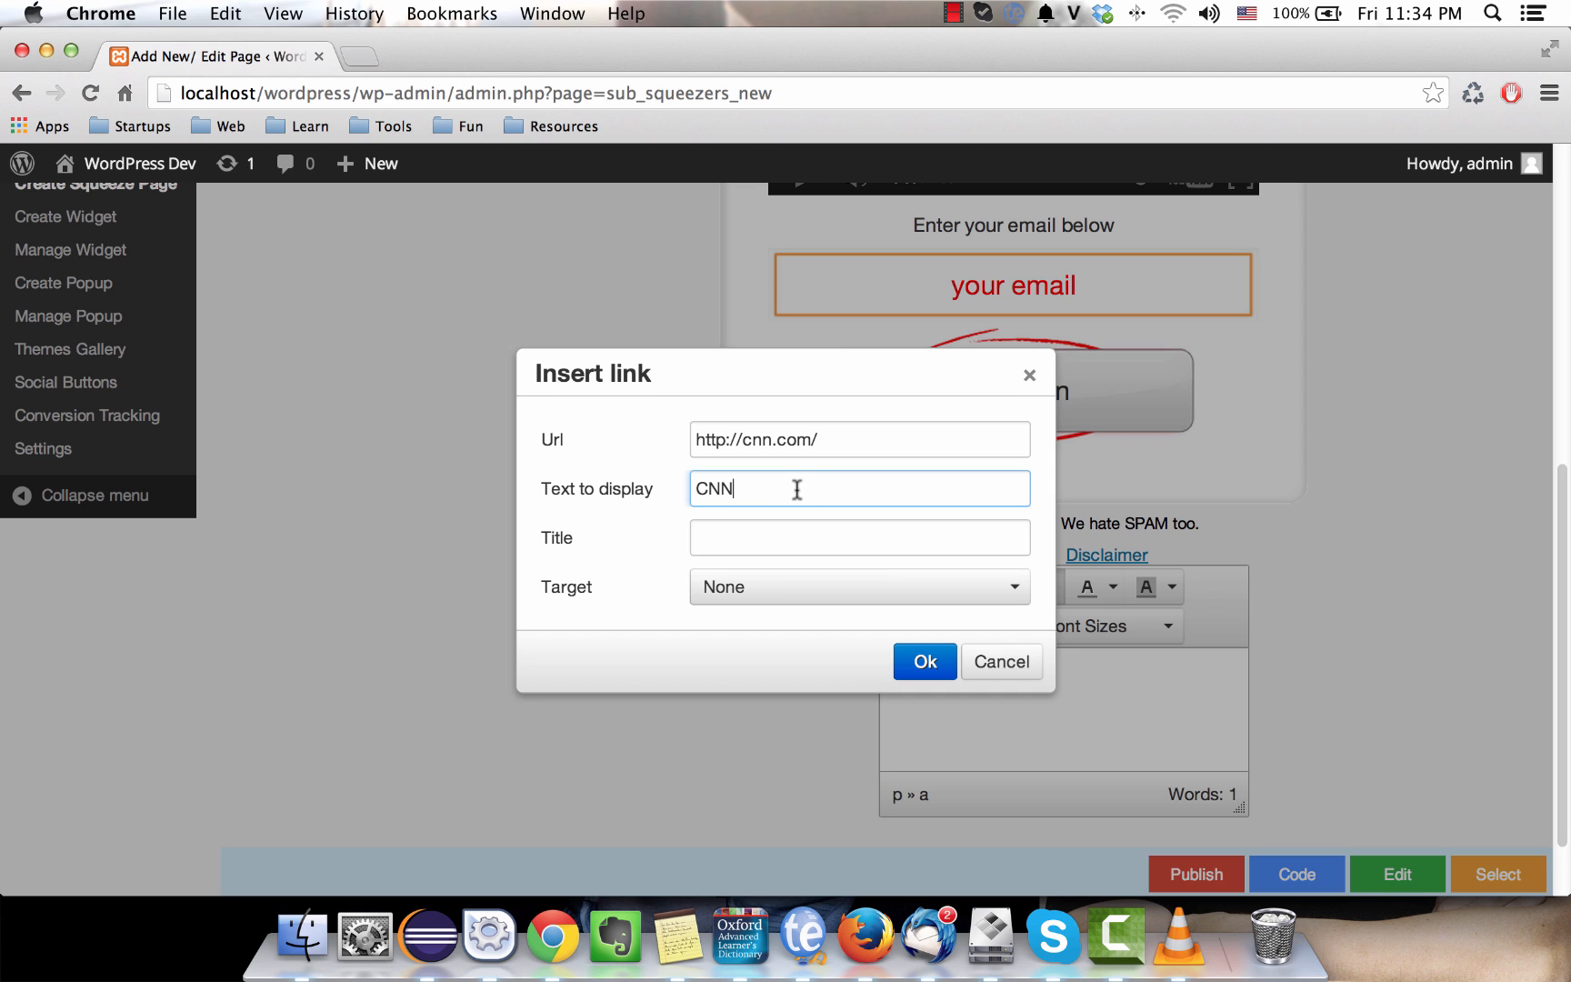
Set the link's Target to New window
click(857, 587)
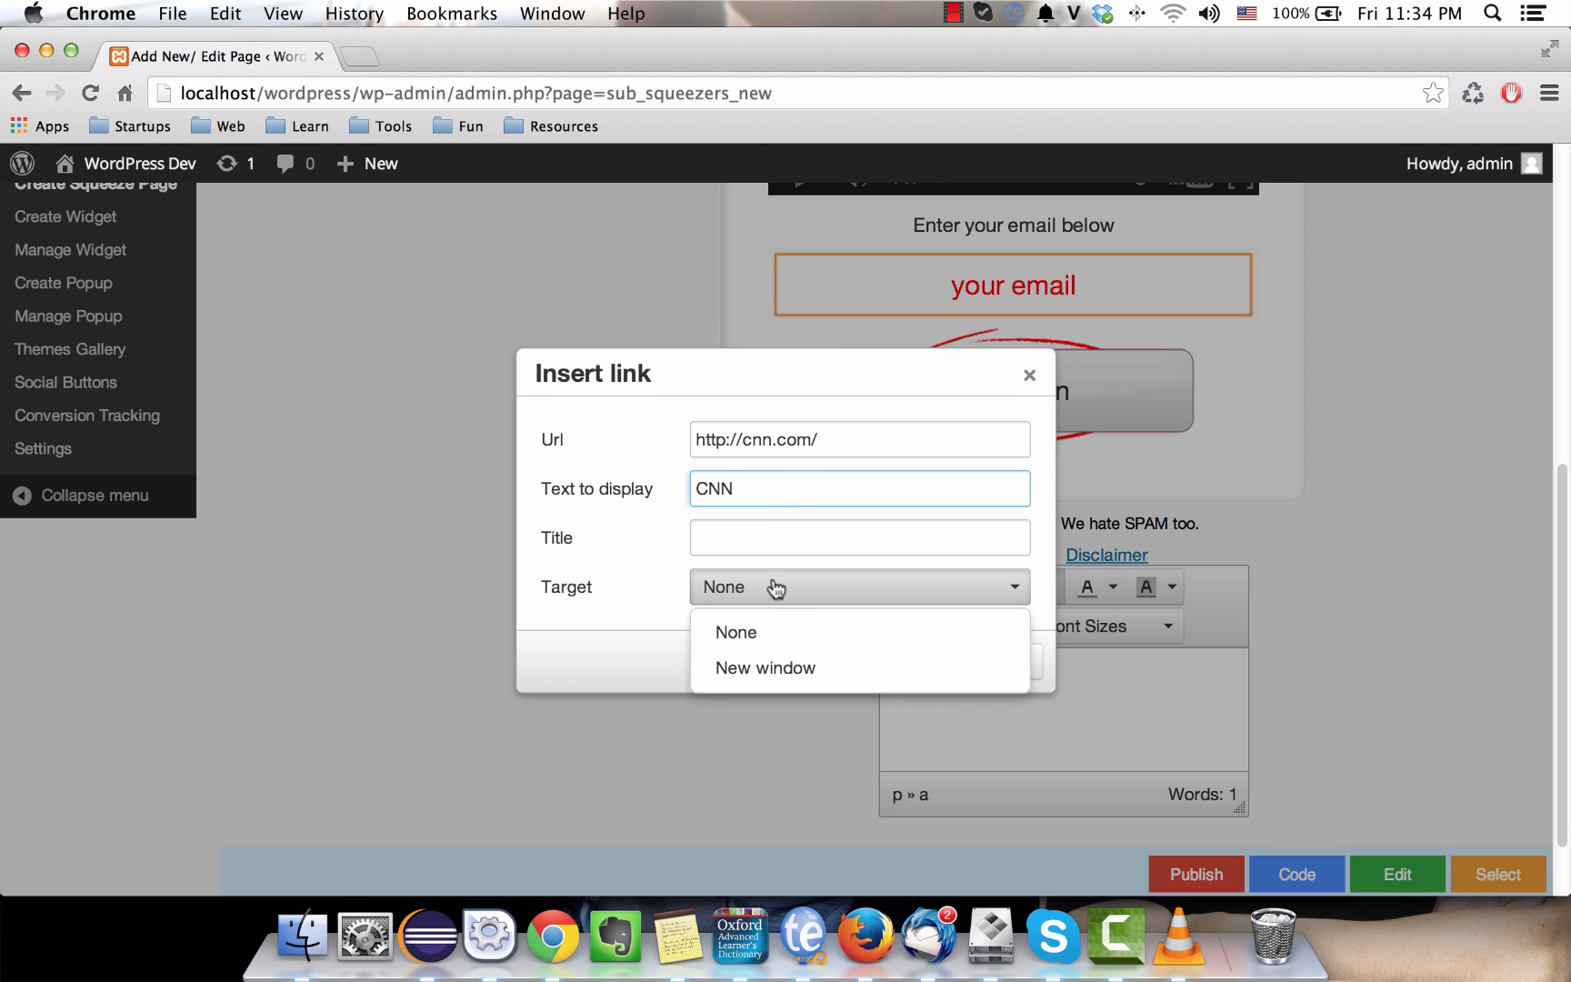
mouse_move(771, 631)
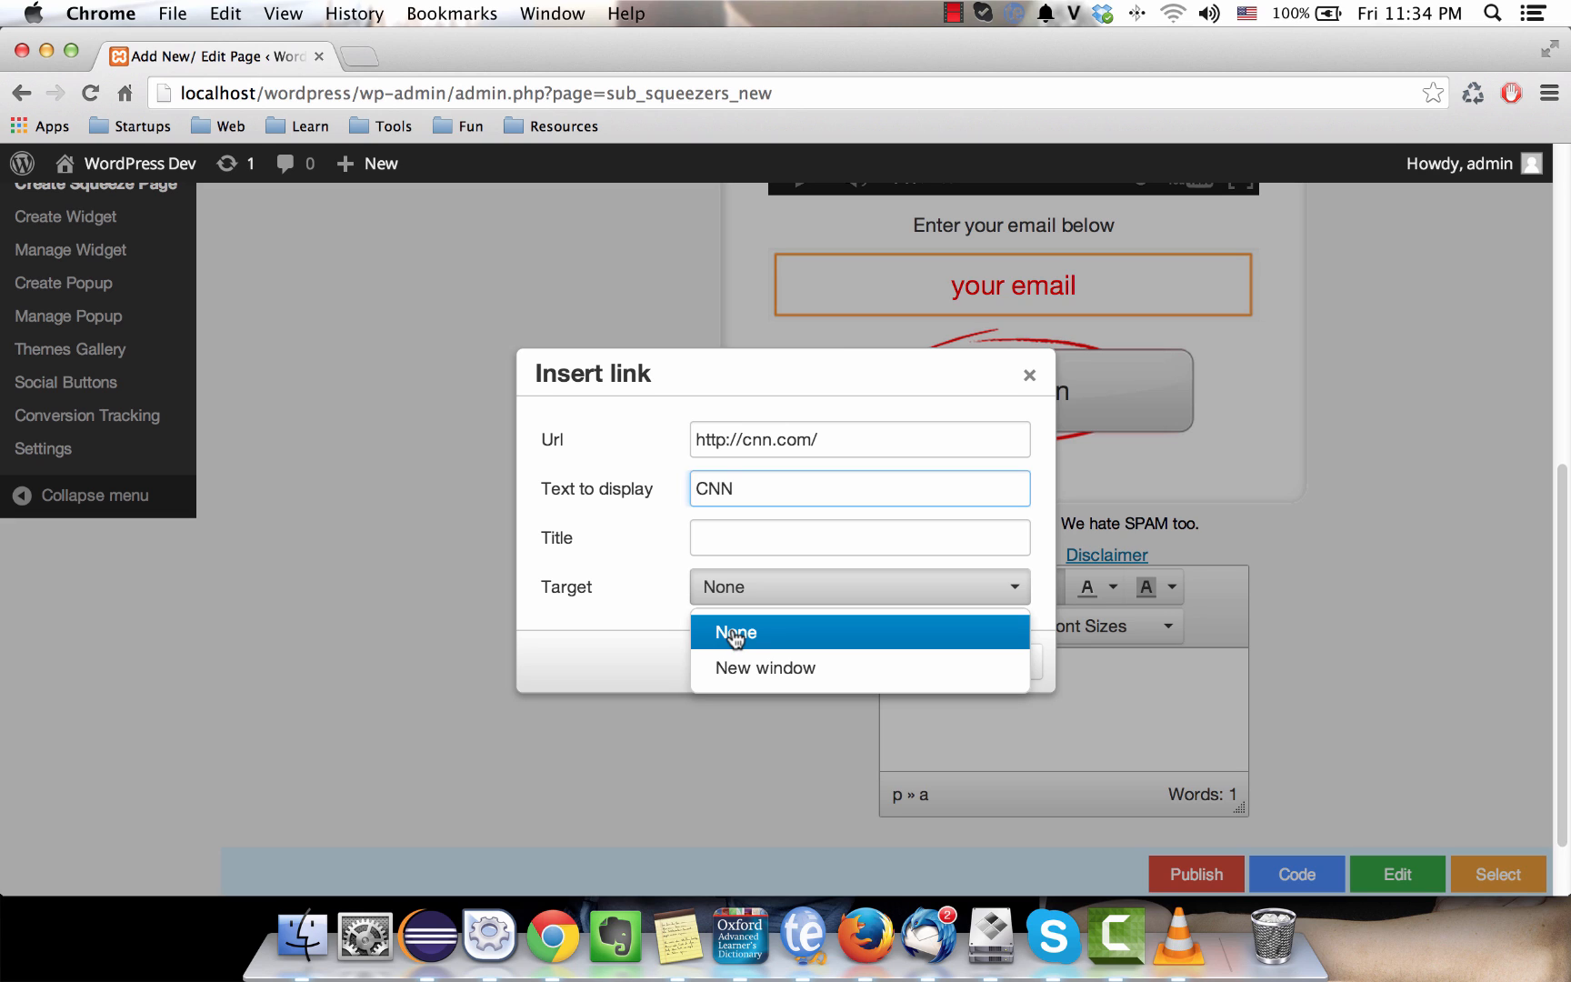
mouse_move(764, 668)
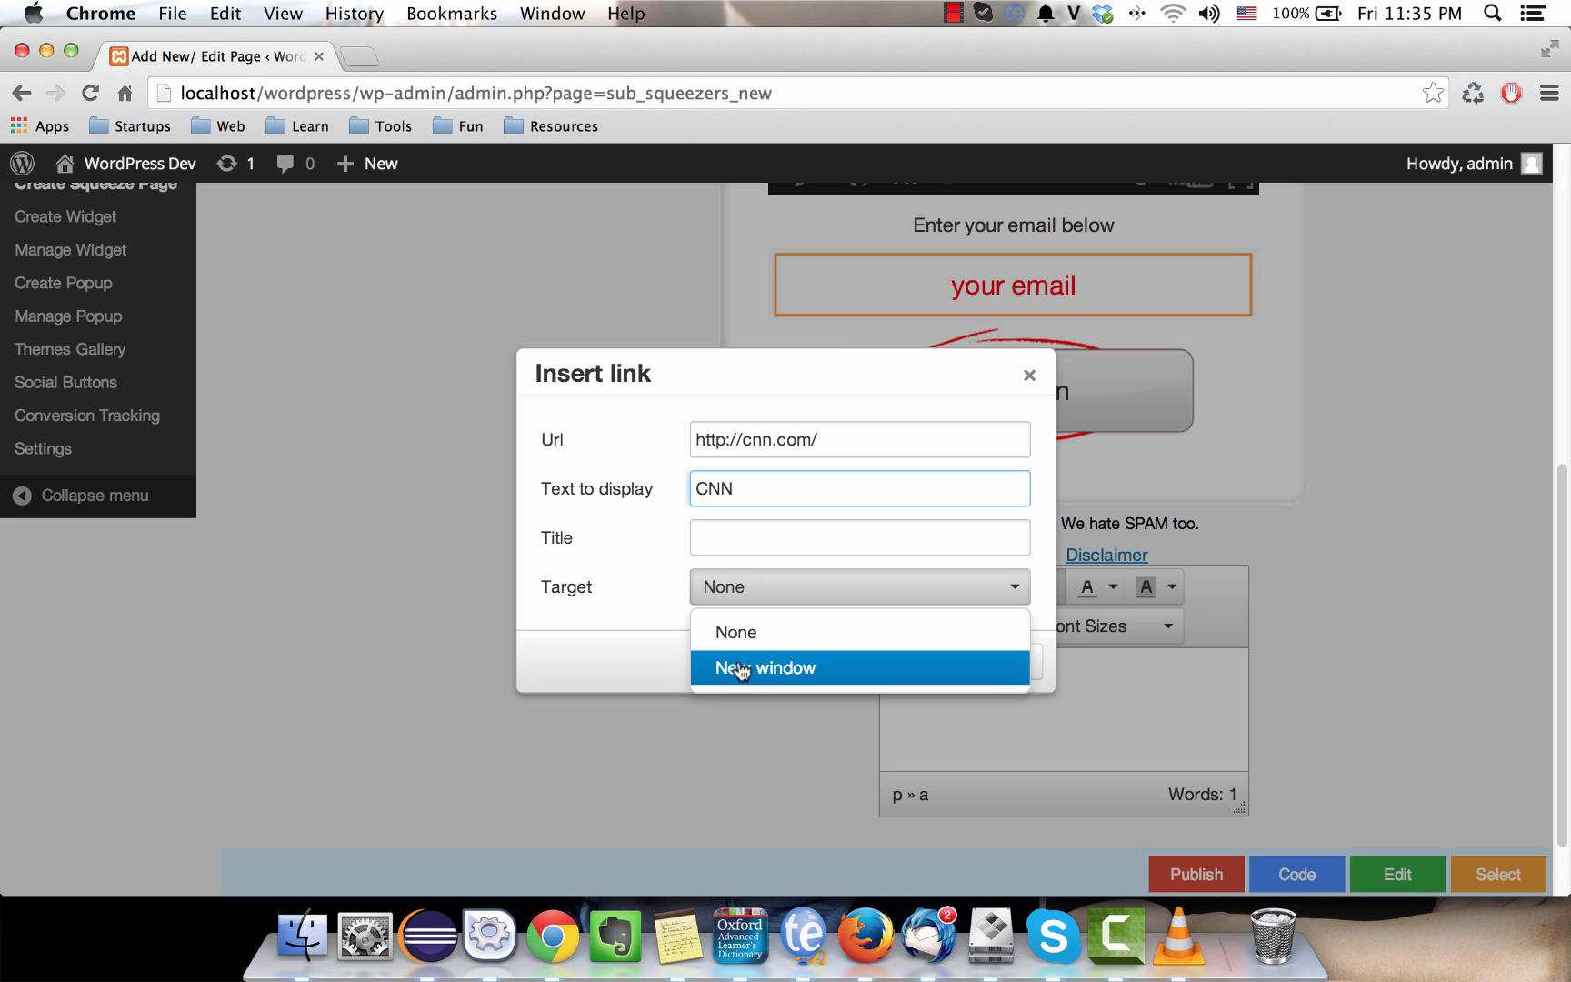
click(764, 668)
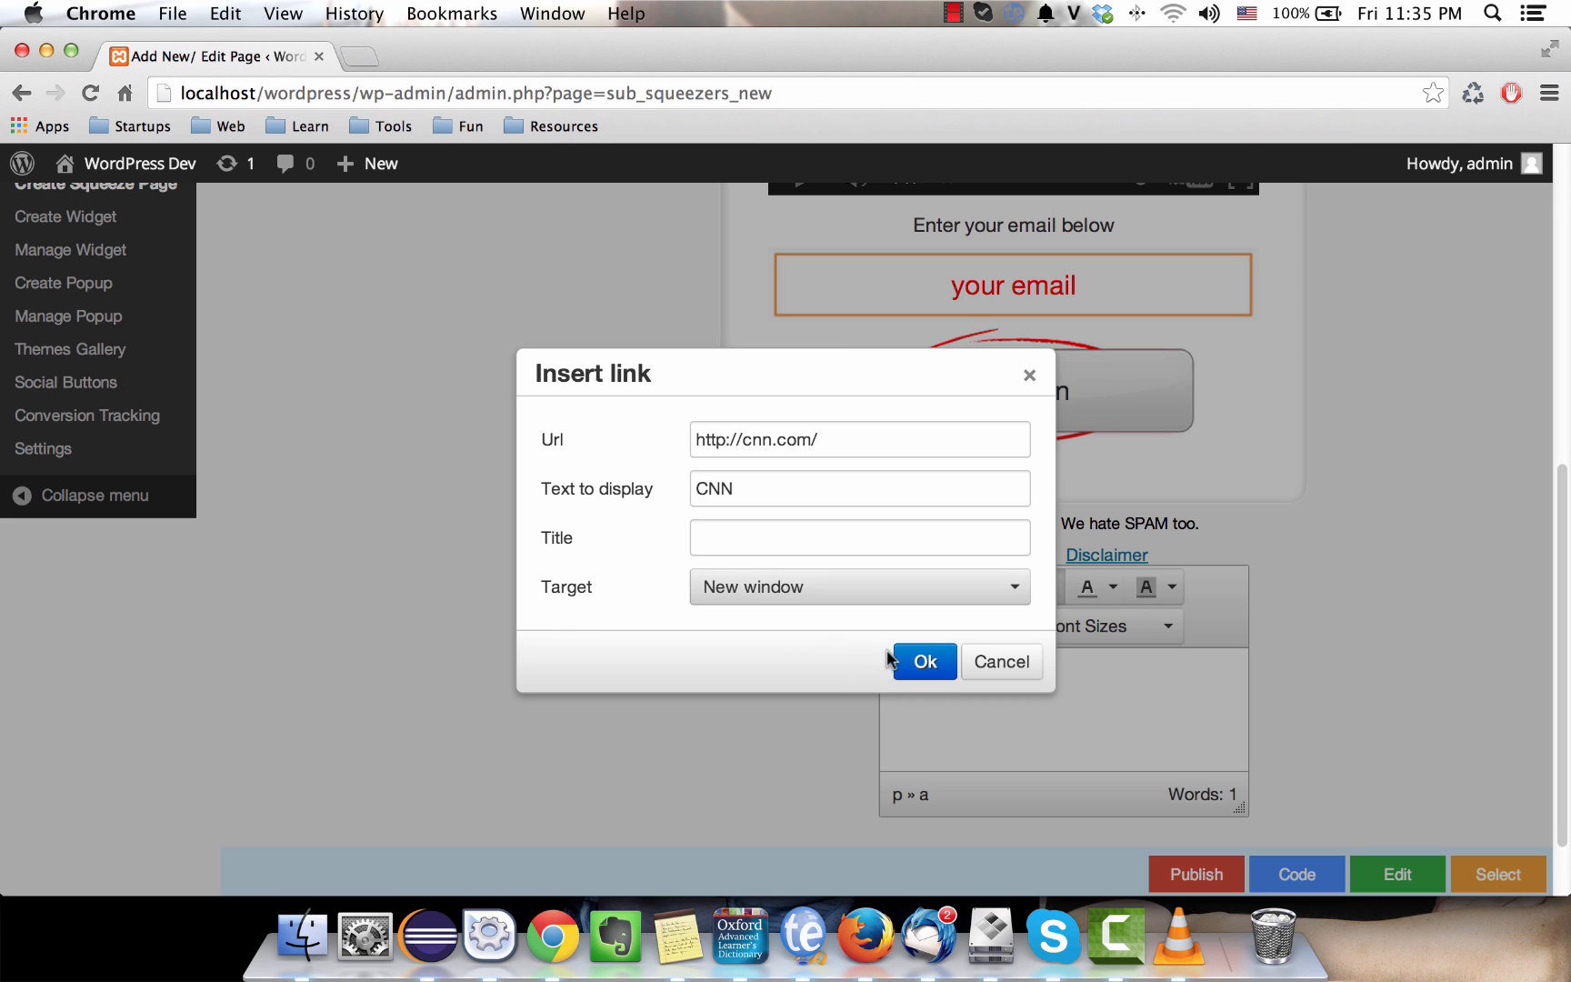
Enter 'CNN homepage' as the link title and confirm the dialog
text(C)
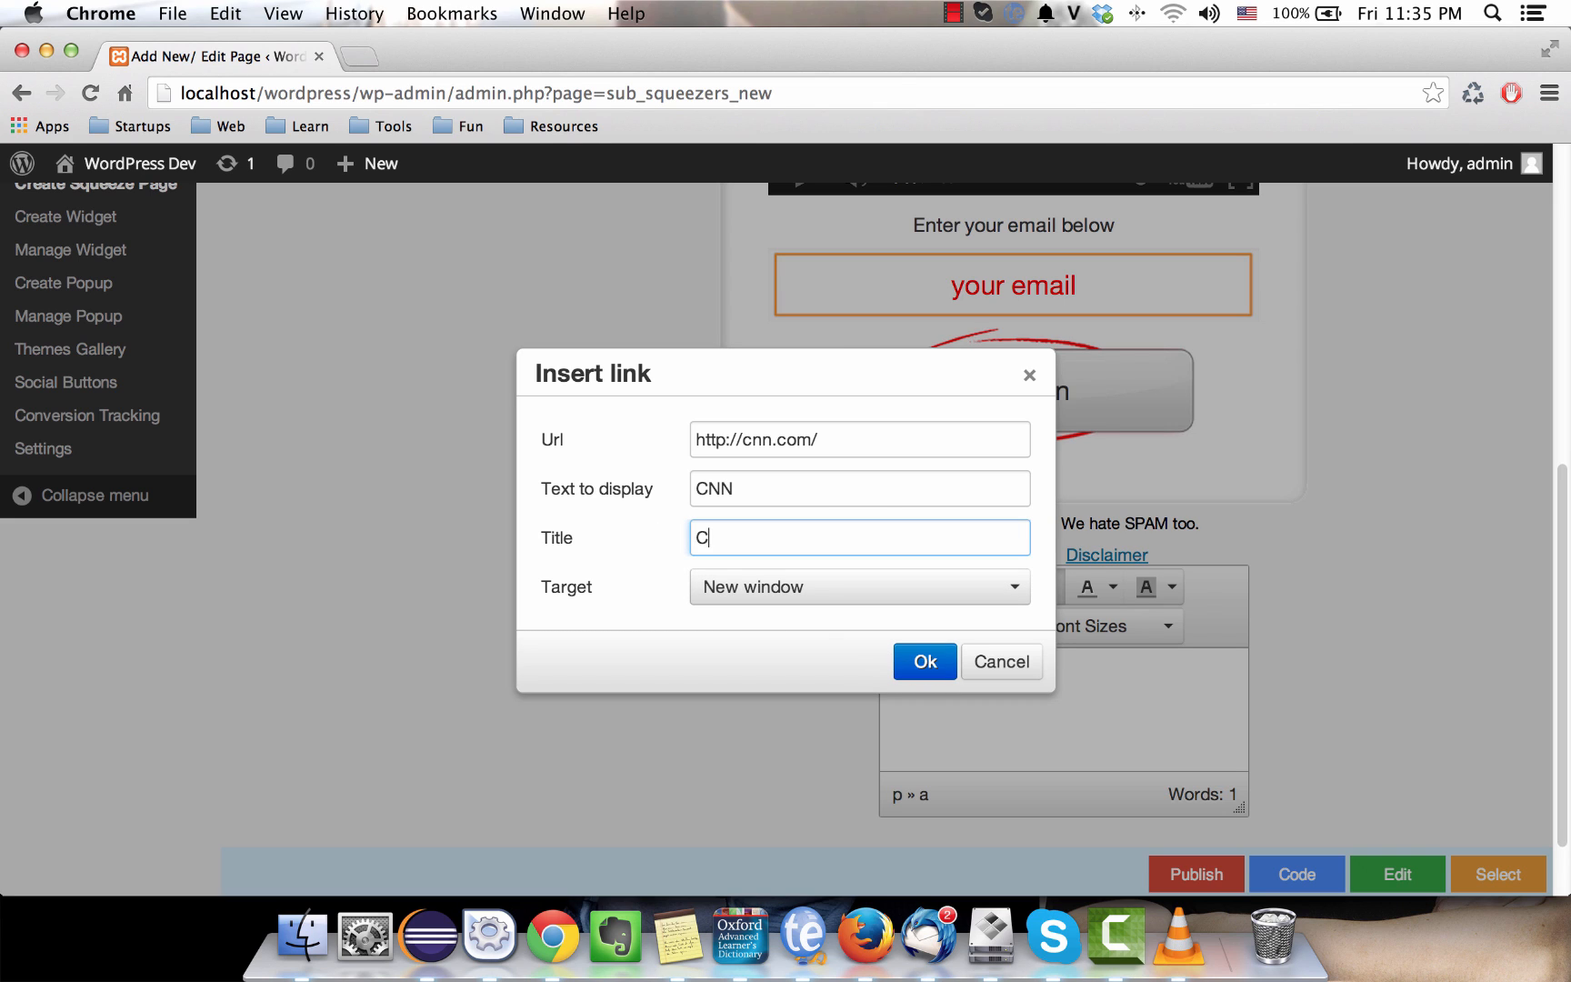
text(NN h)
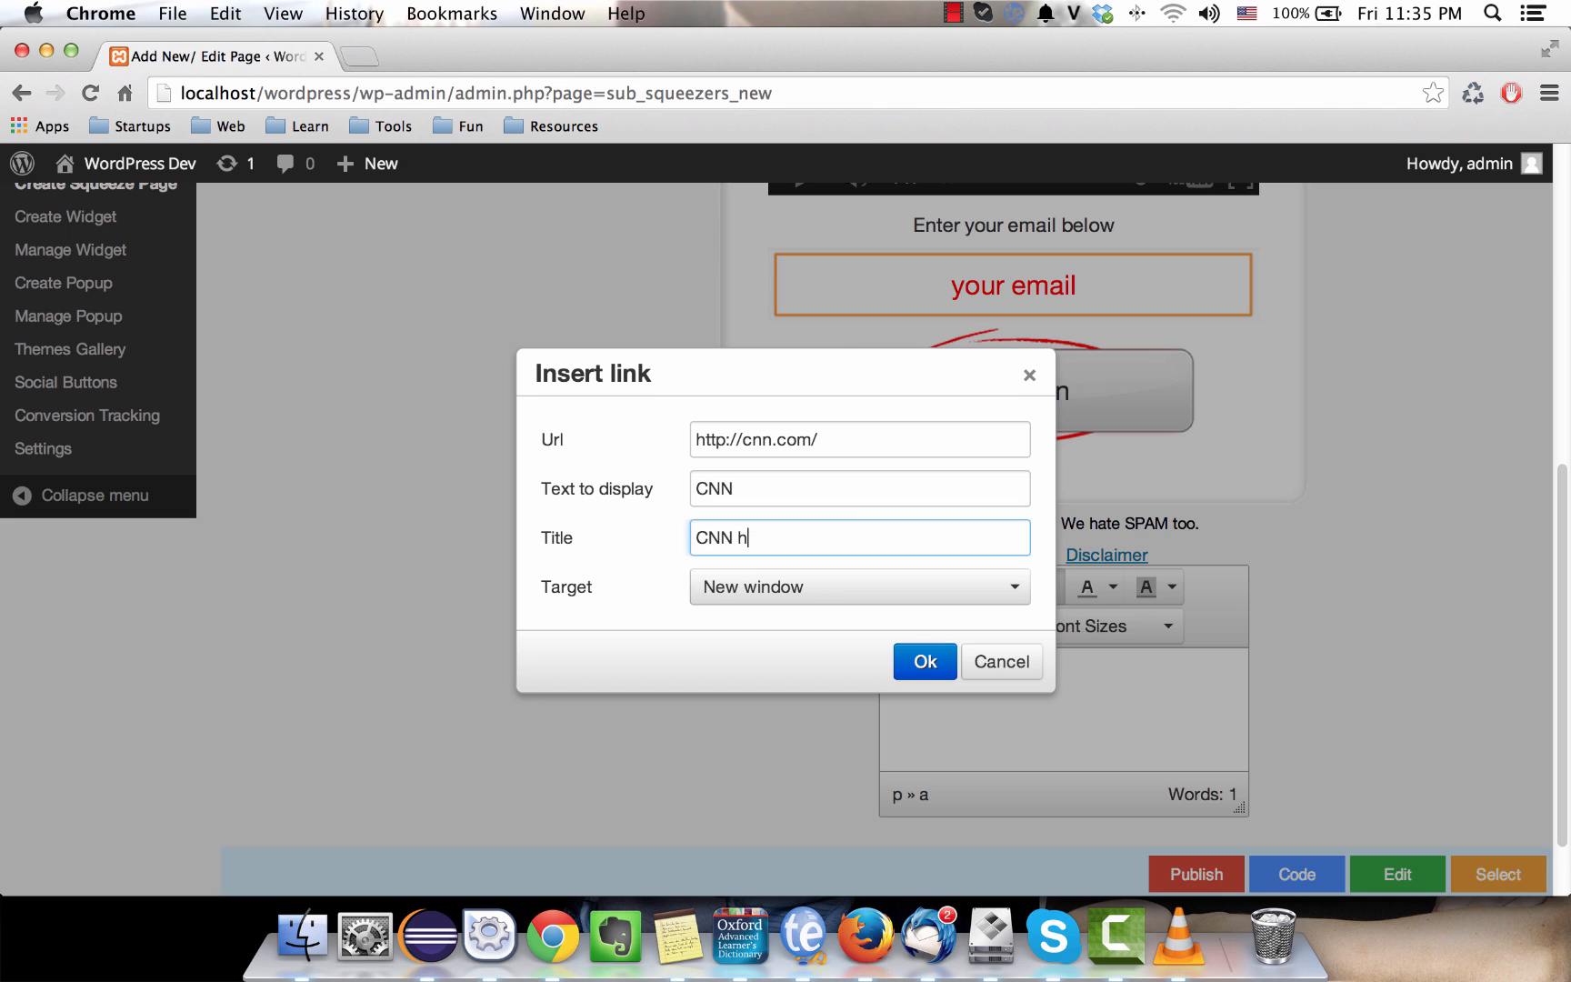
text(ome)
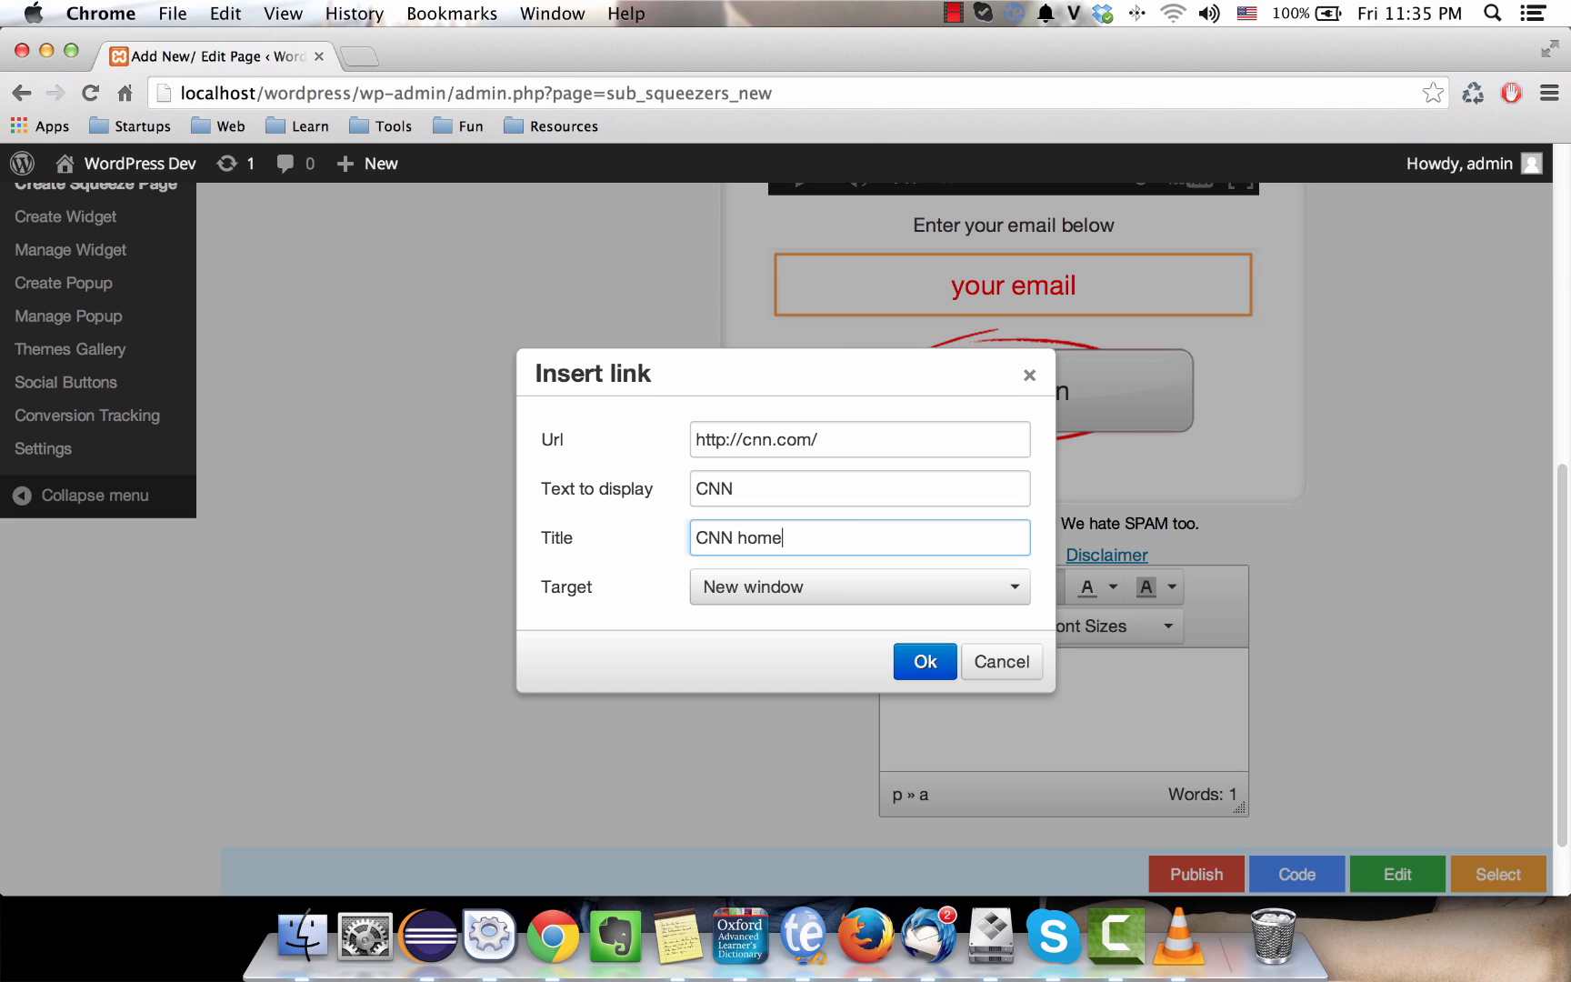
text(page)
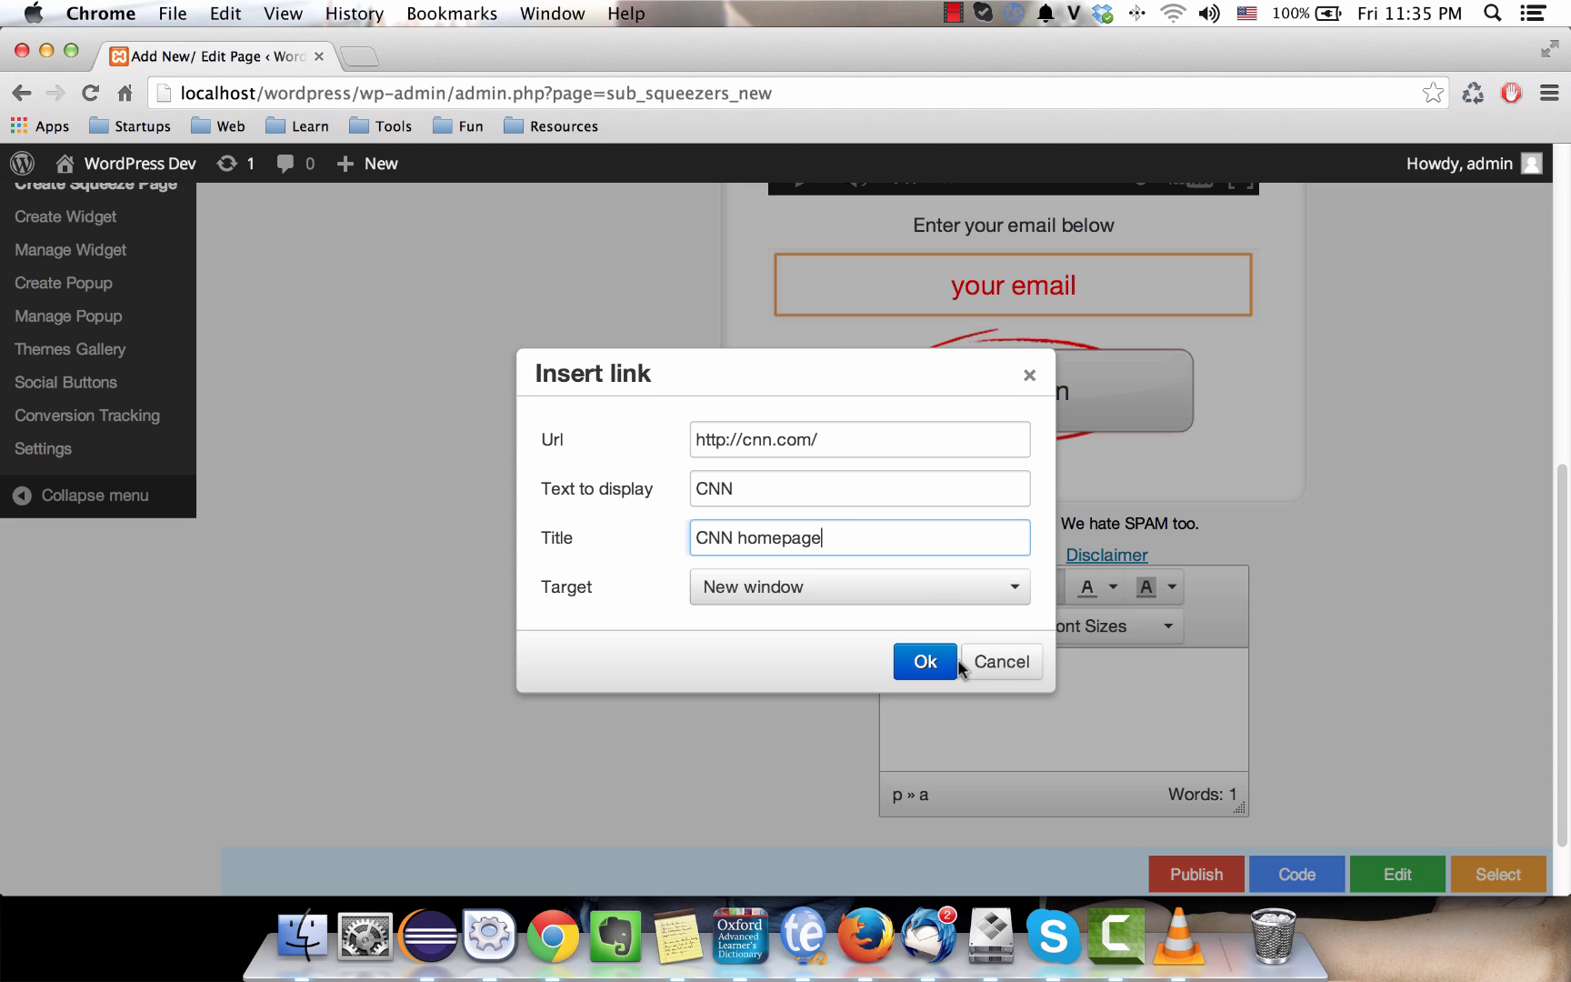
click(923, 661)
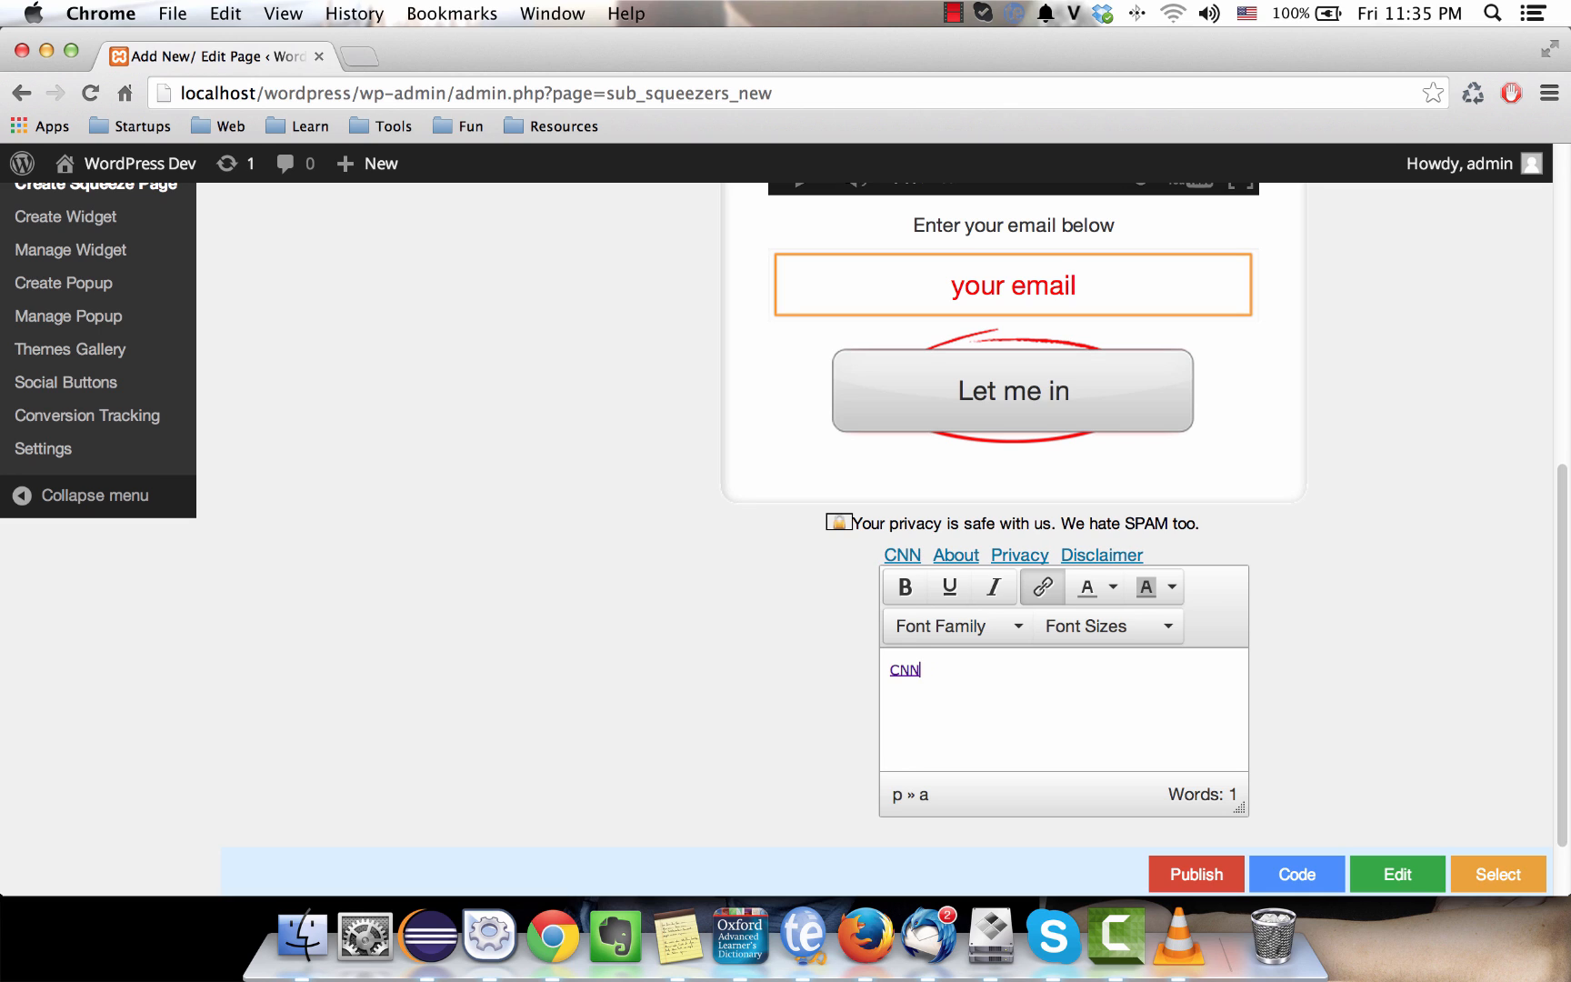
mouse_move(900, 556)
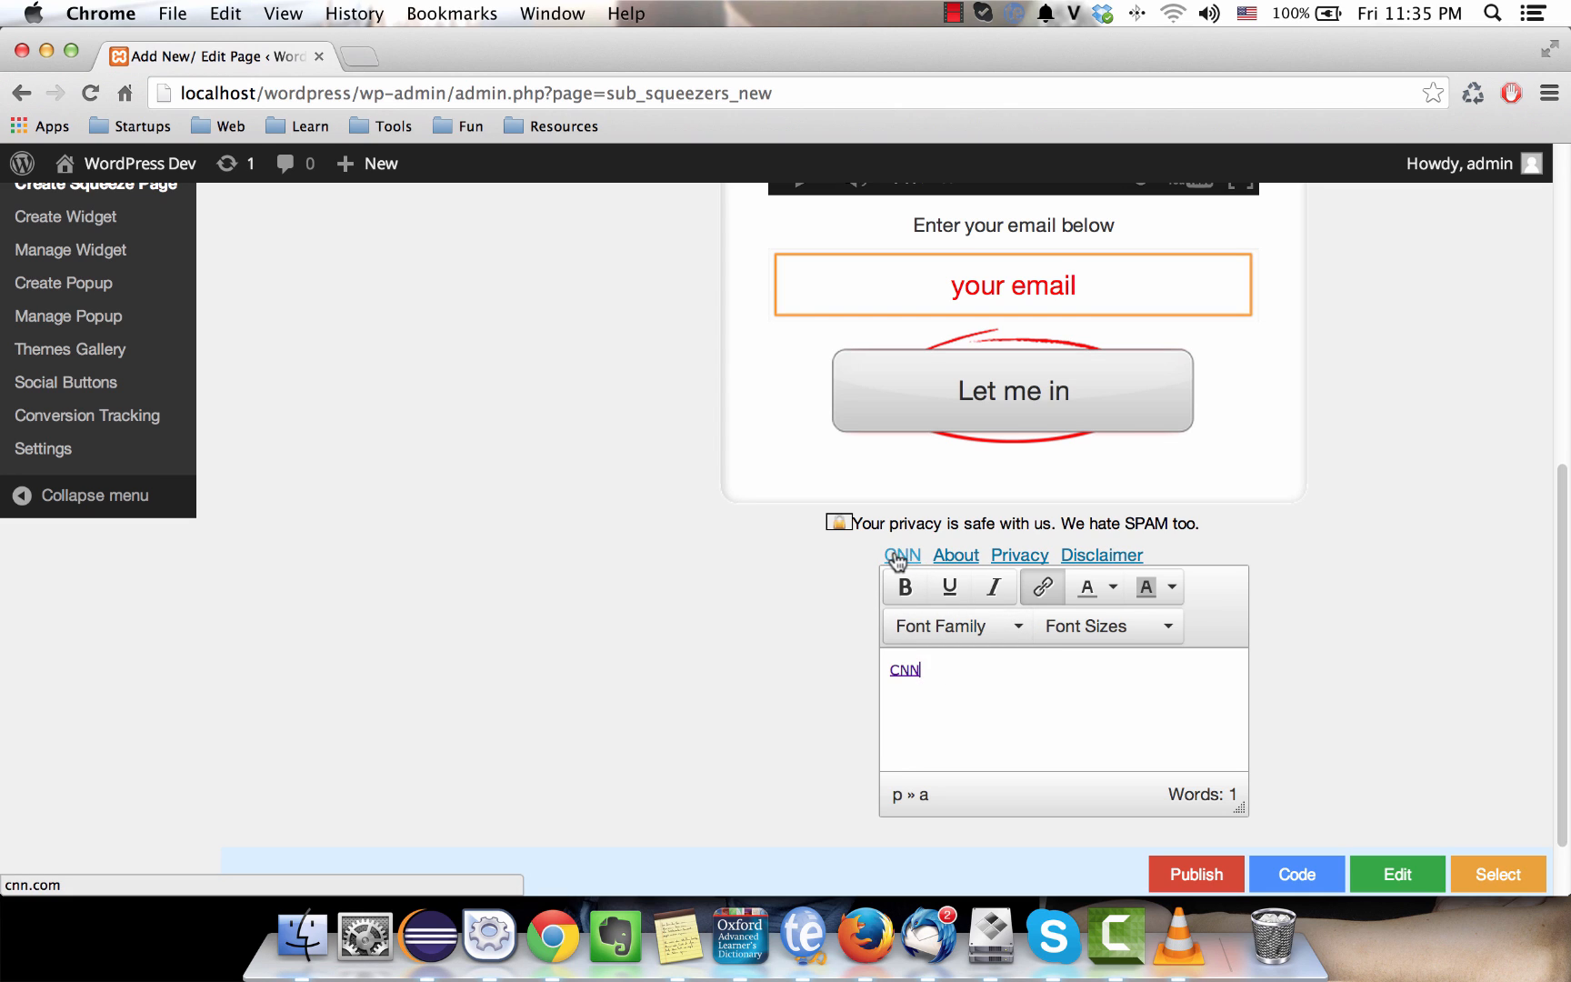